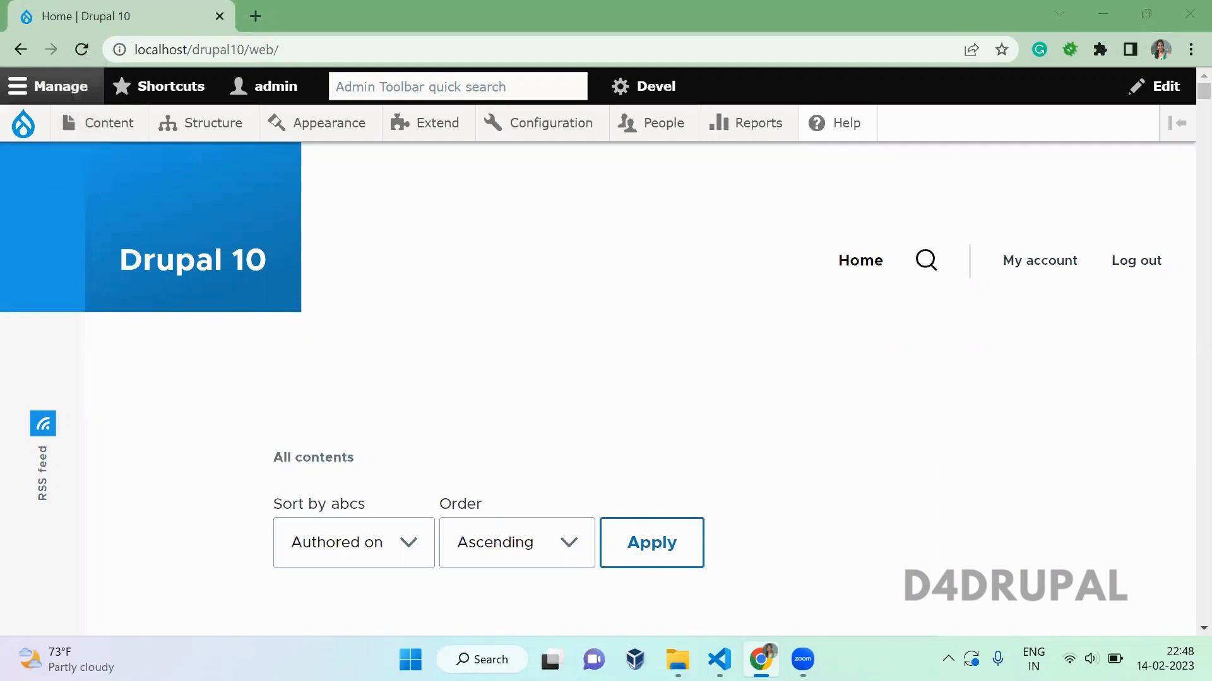
# - Switch from the Drupal homepage to Visual Studio Code showing the empty 'custom' folder
pyautogui.click(717, 660)
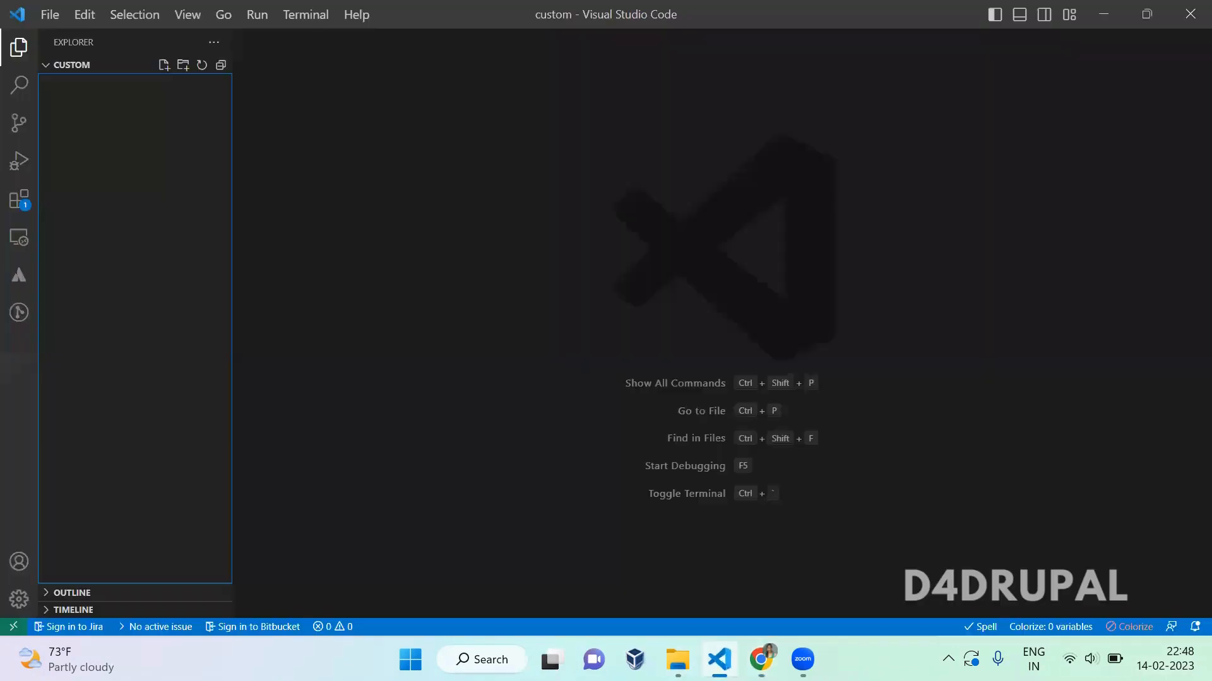
pyautogui.moveTo(451, 546)
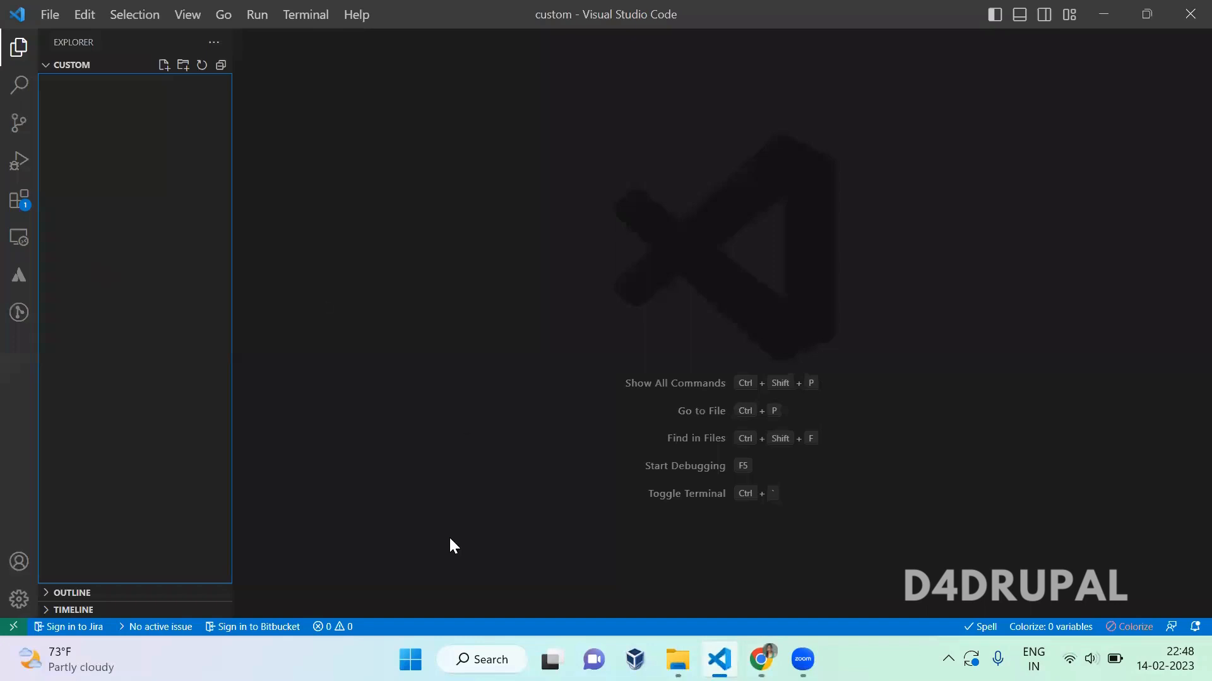
# - In File Explorer, create a 'custom_theme' folder under drupal10/web/themes/custom
pyautogui.click(676, 660)
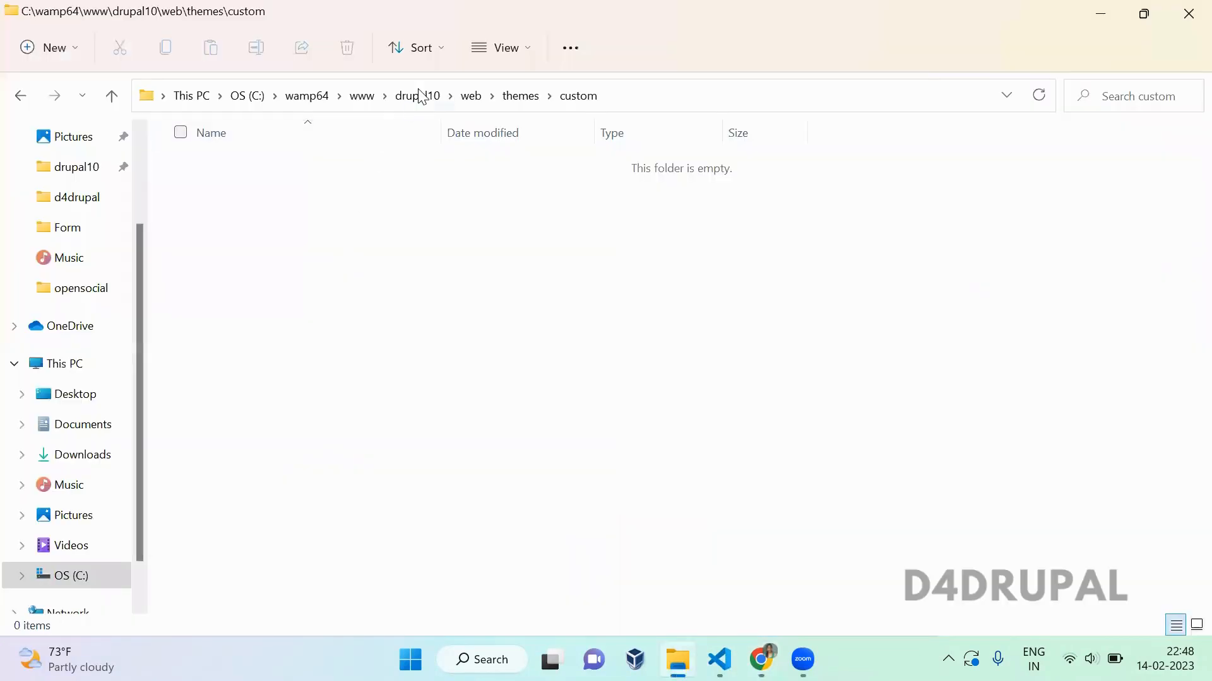
pyautogui.click(417, 96)
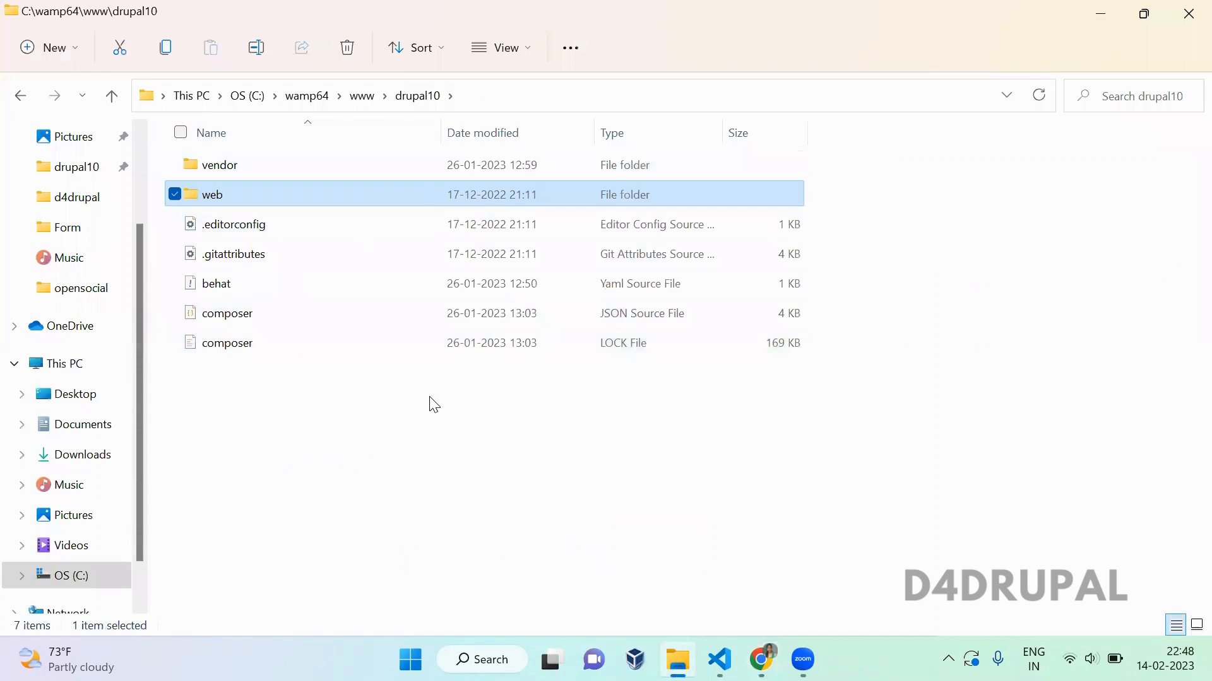
pyautogui.doubleClick(212, 194)
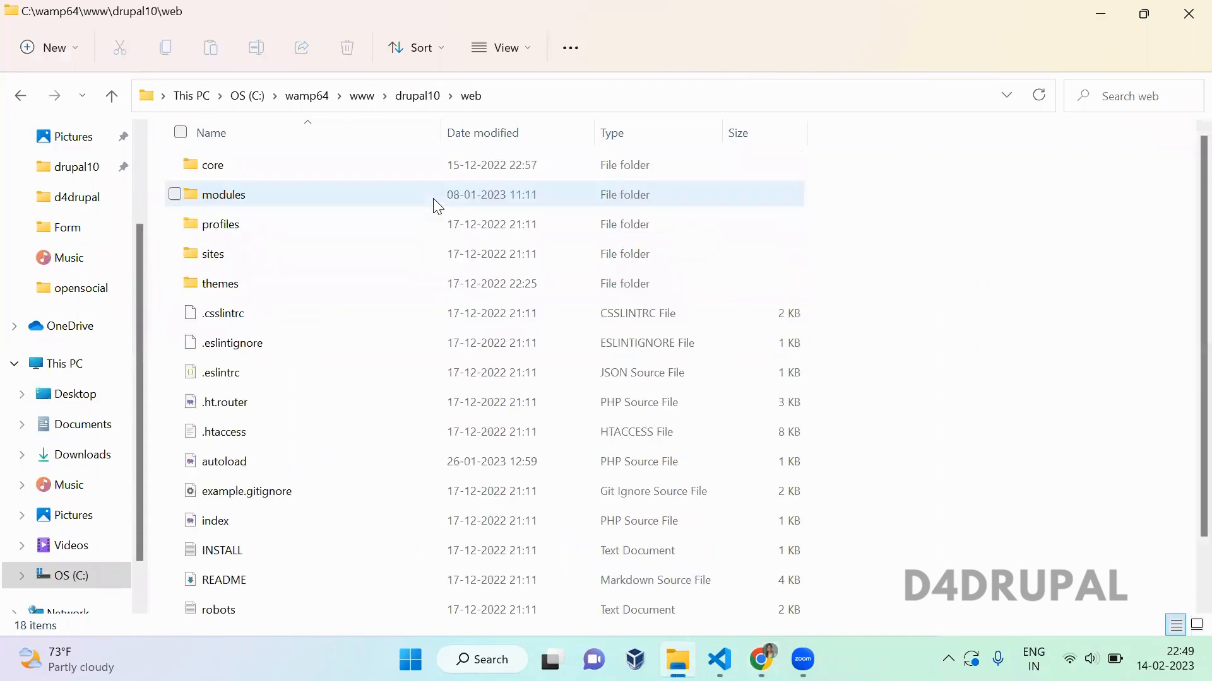
pyautogui.doubleClick(219, 284)
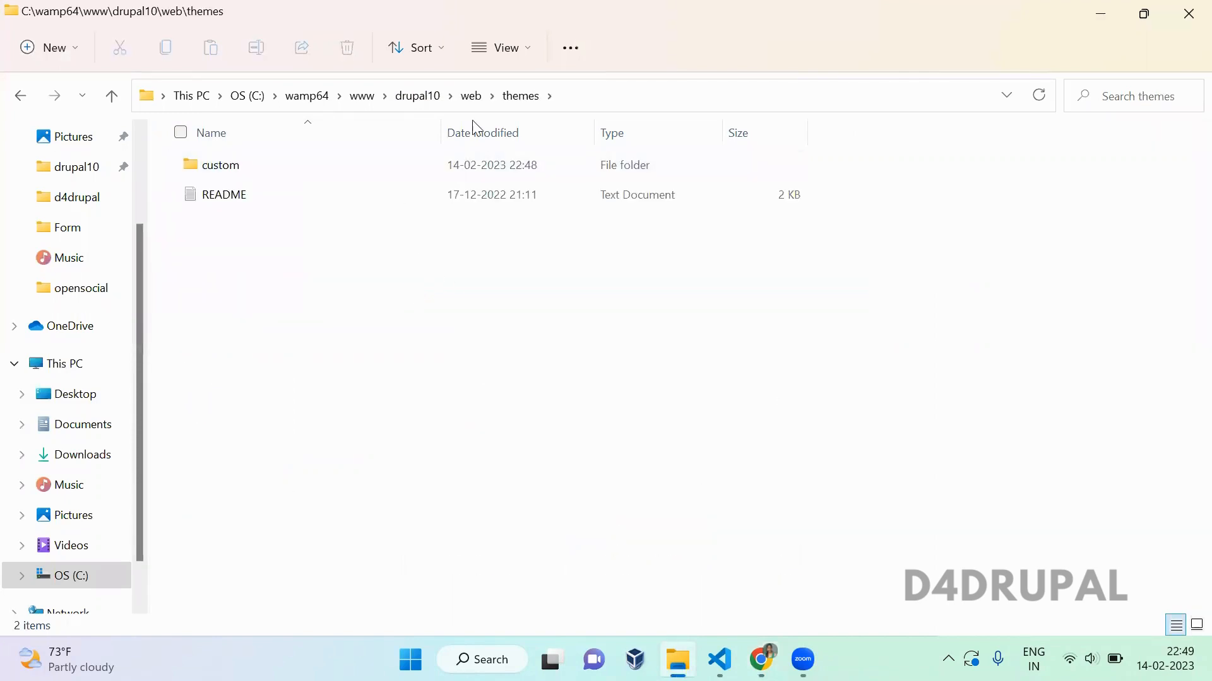
pyautogui.click(220, 164)
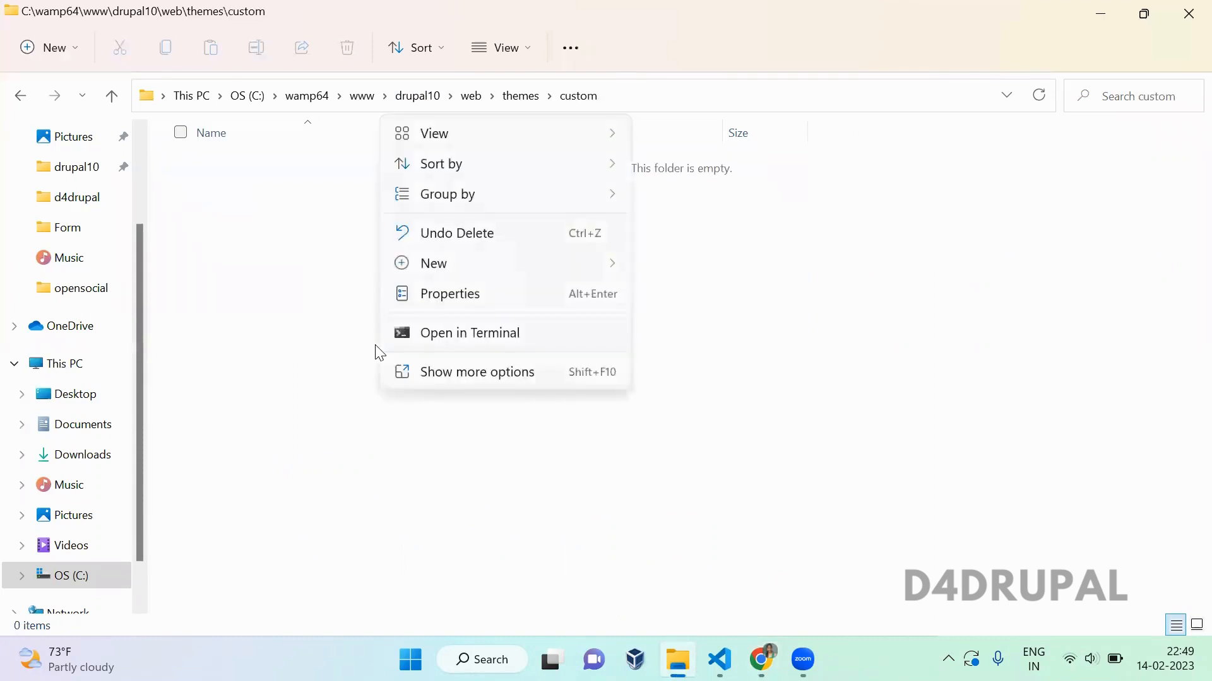
pyautogui.click(434, 264)
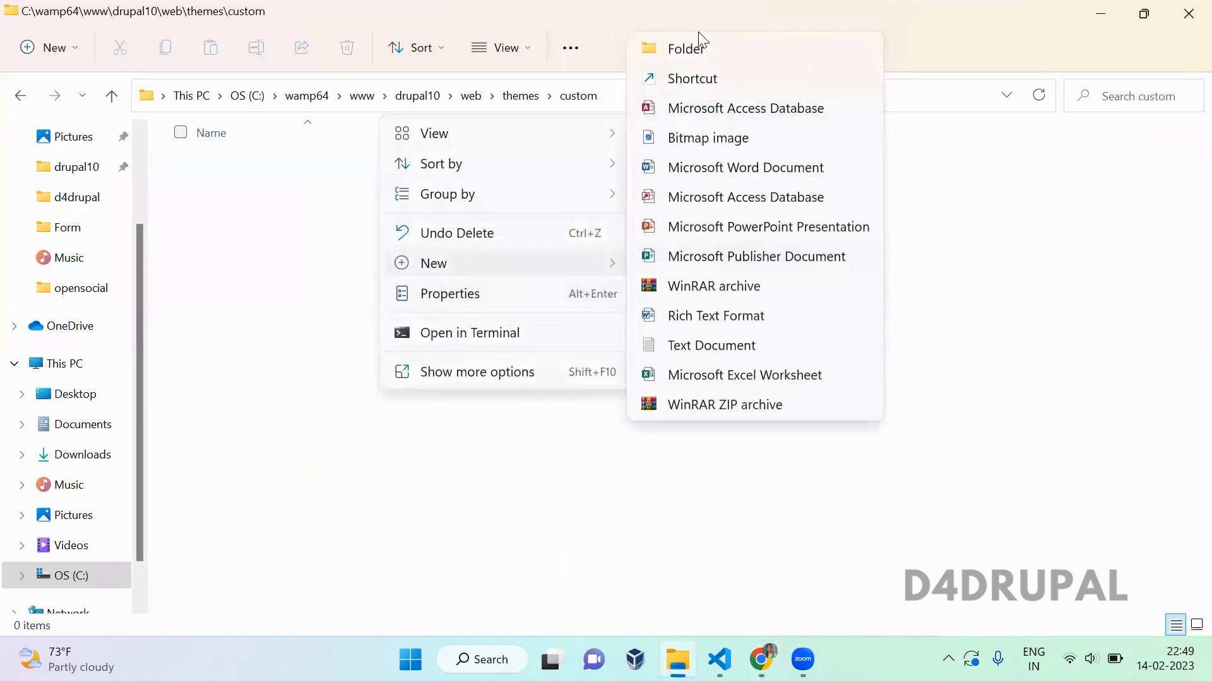
pyautogui.click(685, 48)
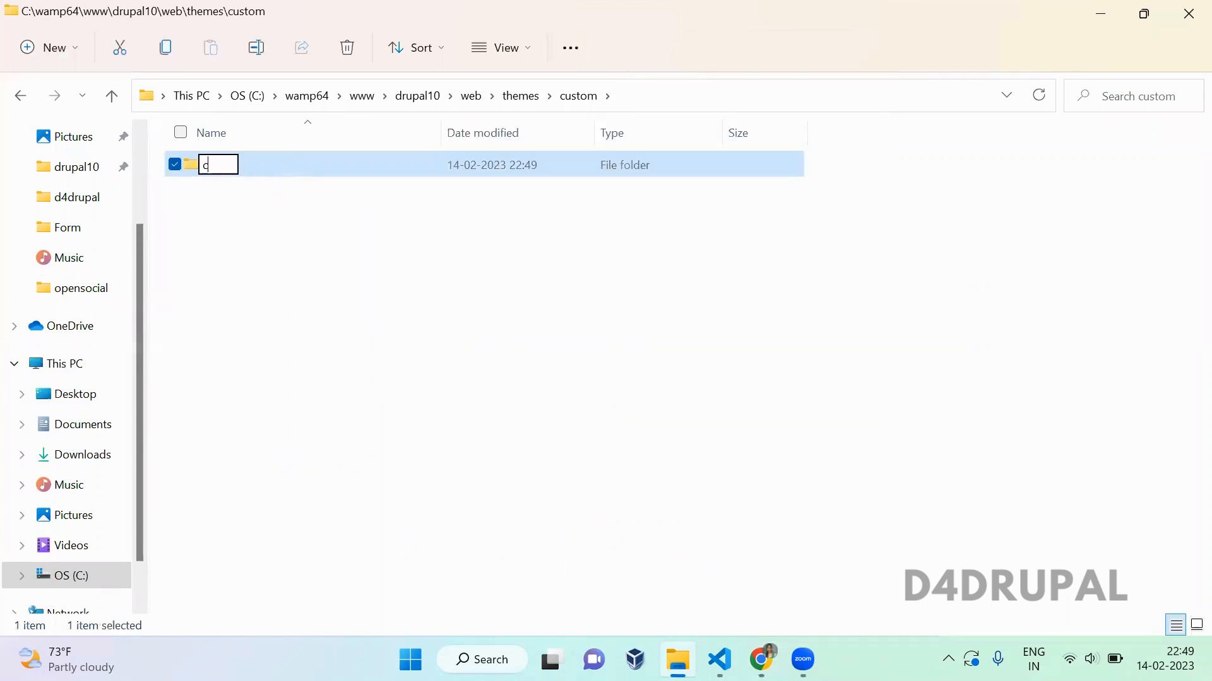
pyautogui.write('ustom_t')
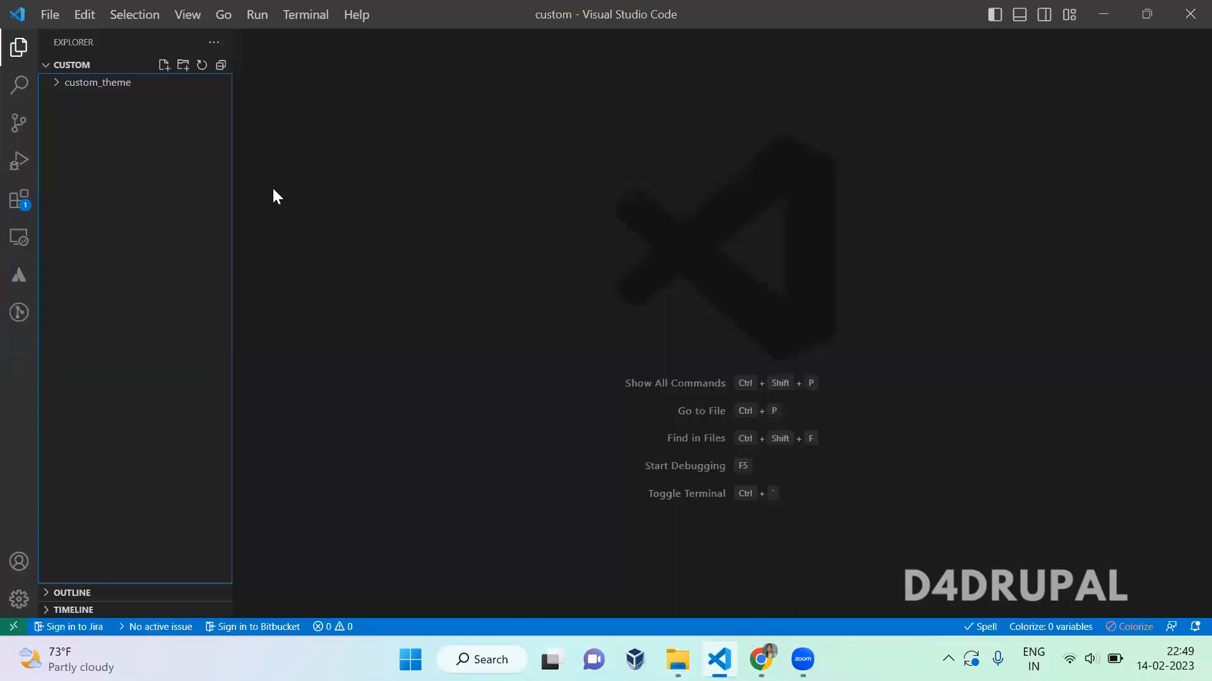
# - Add a new file named custom_theme.info.yml inside the custom_theme folder
pyautogui.click(99, 82)
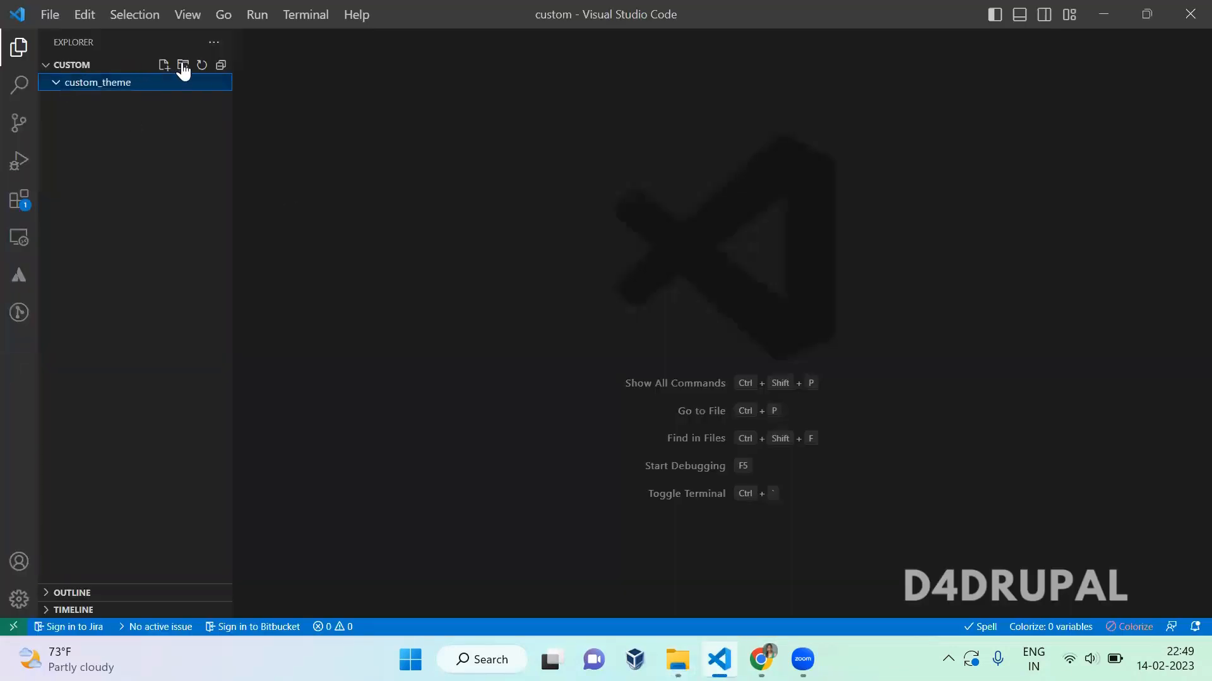
pyautogui.click(163, 65)
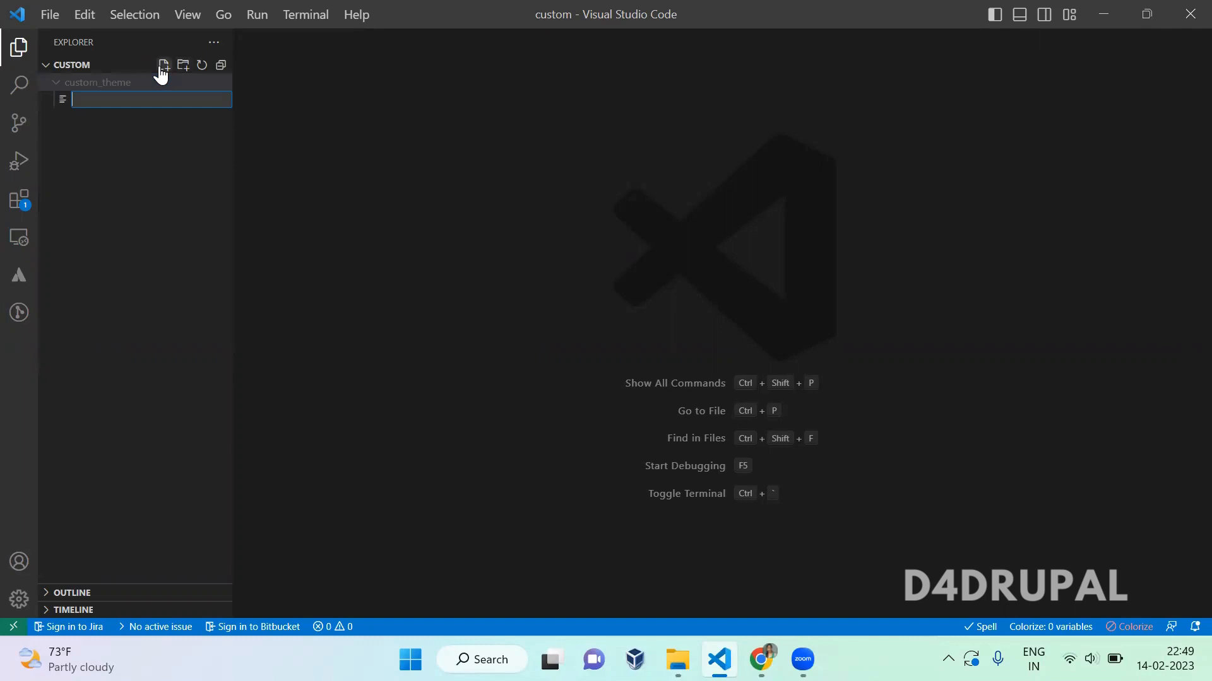
pyautogui.write('custom_theme.info.yml')
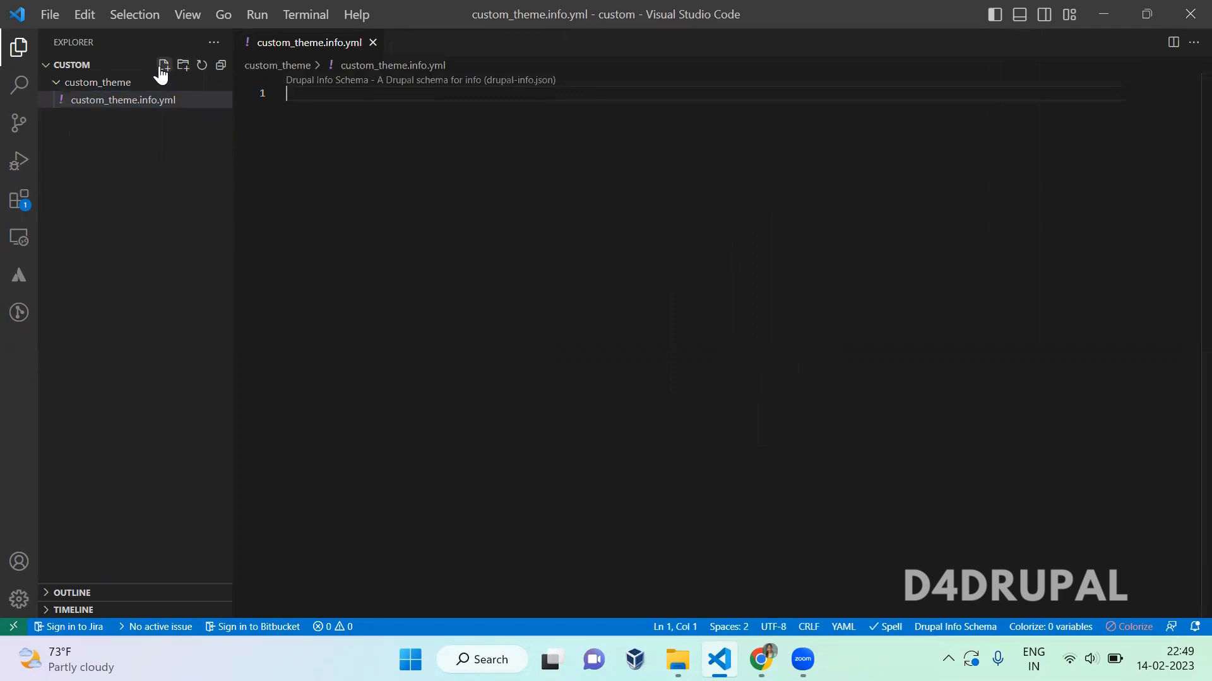
# - Enter the theme name 'Custom theme' and a demo description line
pyautogui.write('name:')
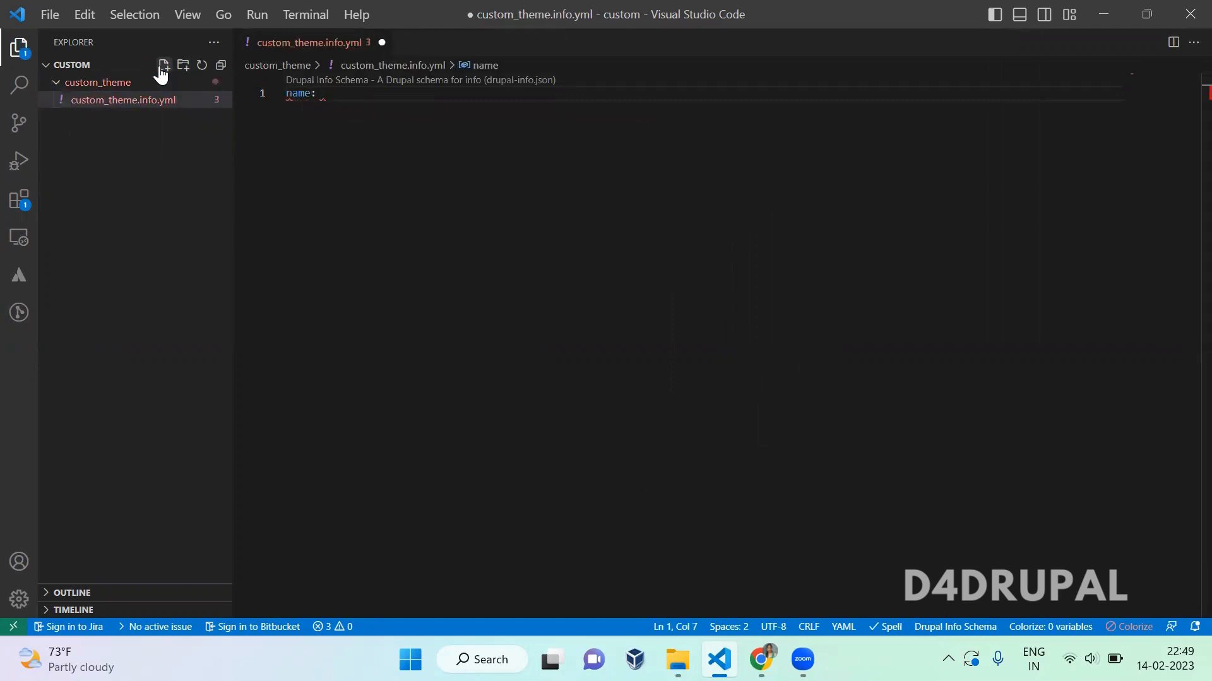
pyautogui.write('C')
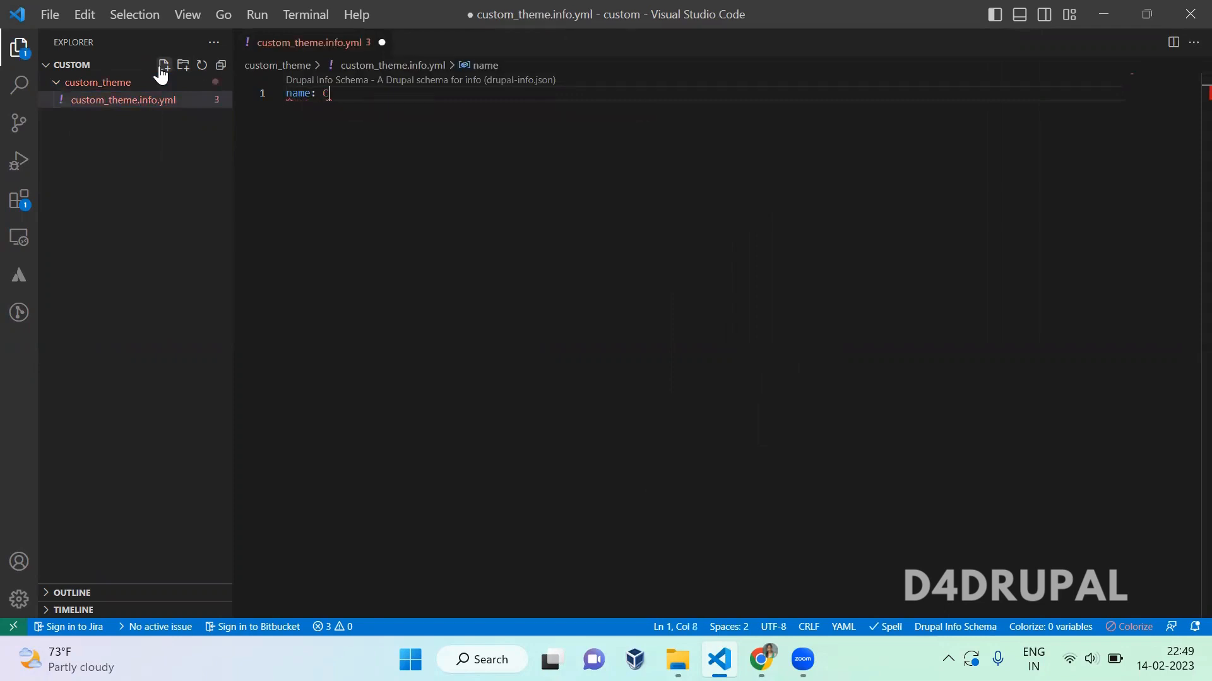
pyautogui.write('ustom')
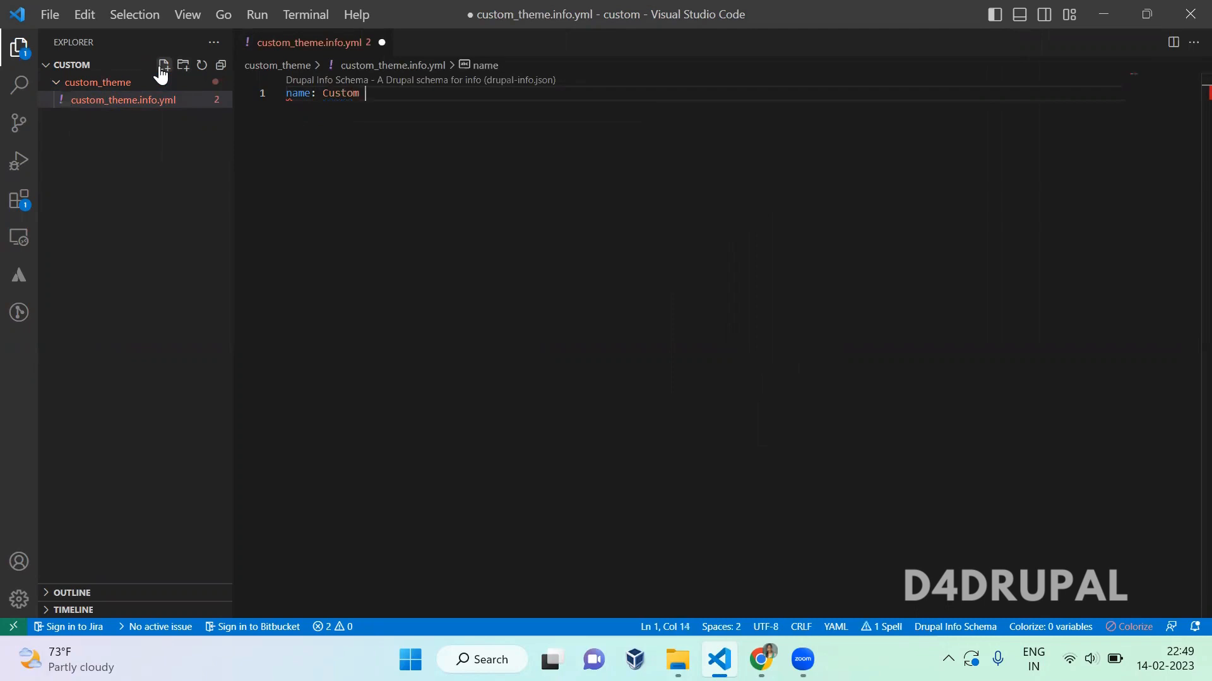
pyautogui.write('theme')
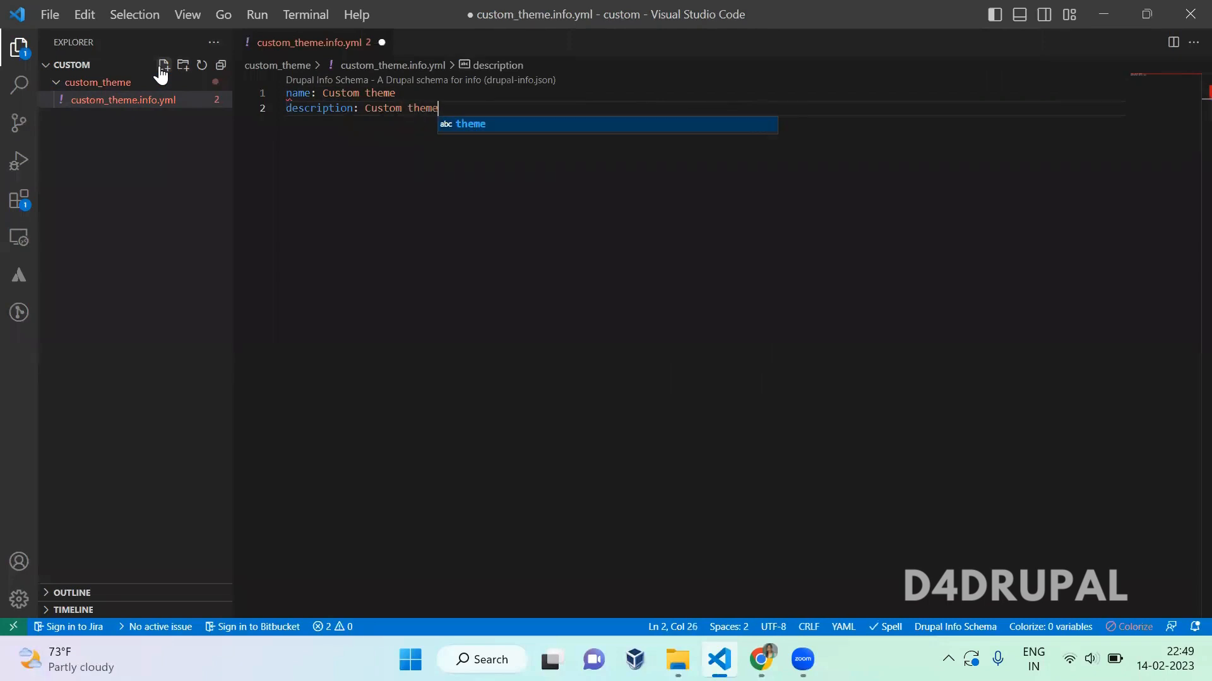
pyautogui.write('creat')
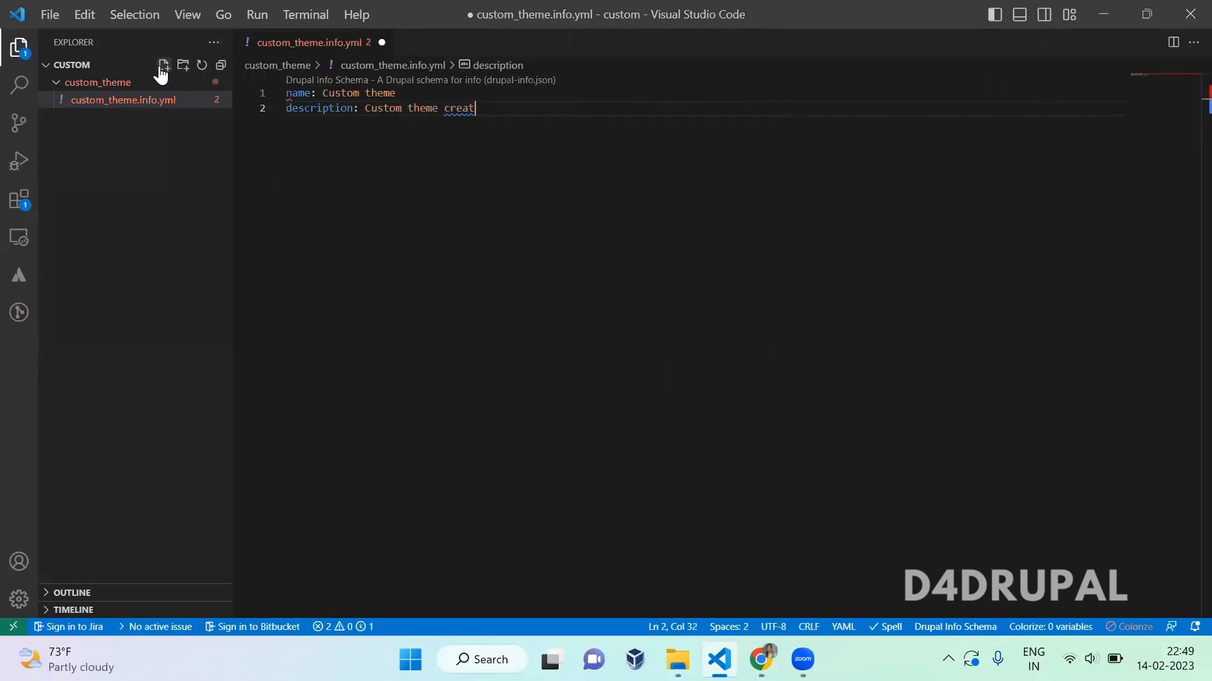
pyautogui.write('ion for demo')
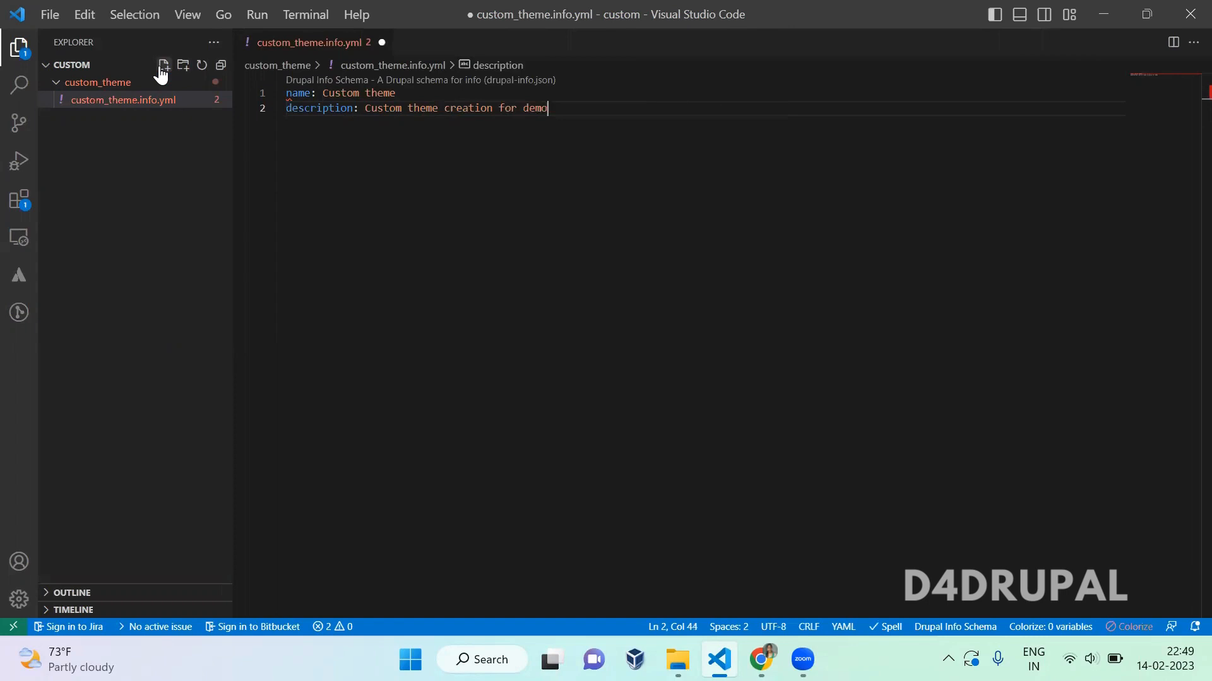
# - Add 'type: theme' and 'core_version_requirement: ^9 || ^10' lines
pyautogui.write('type')
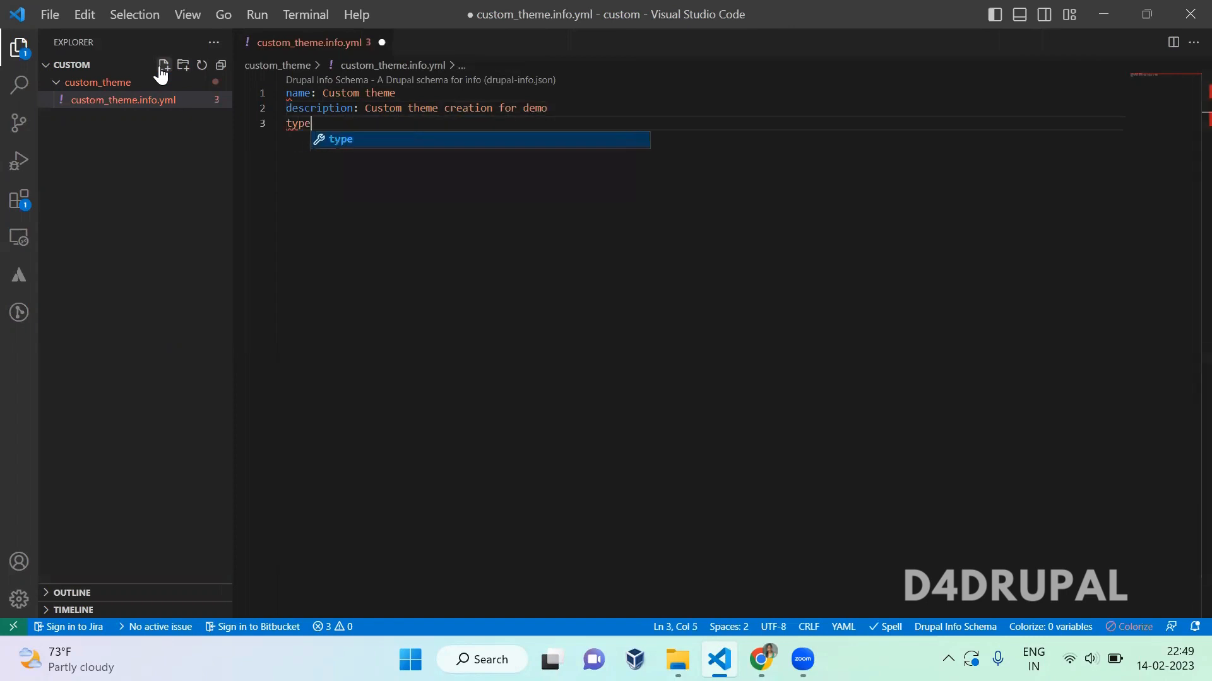
pyautogui.write(': theme')
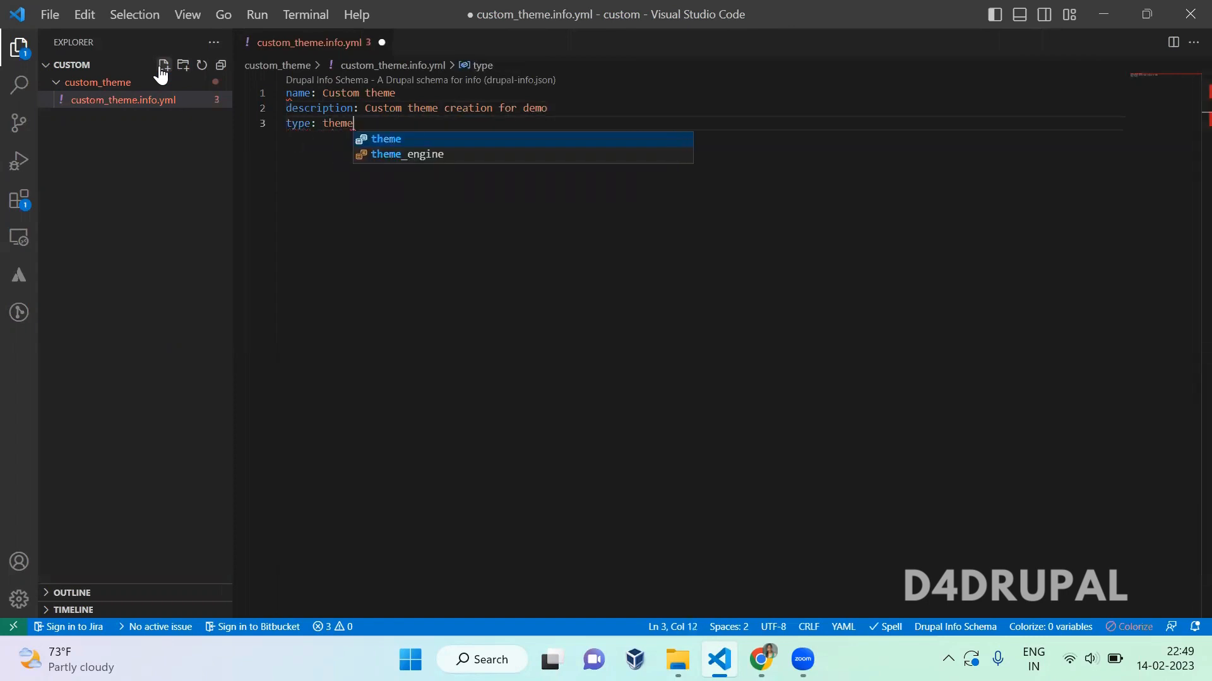
pyautogui.write('core_version_requirement:')
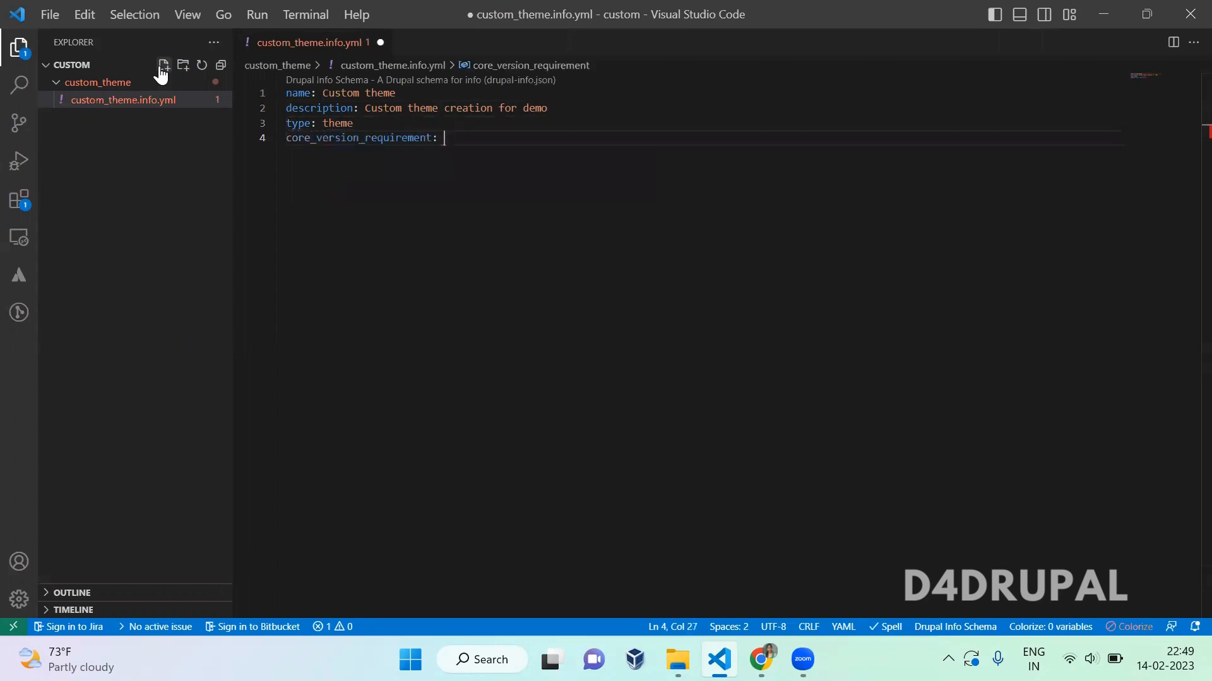
pyautogui.write('^')
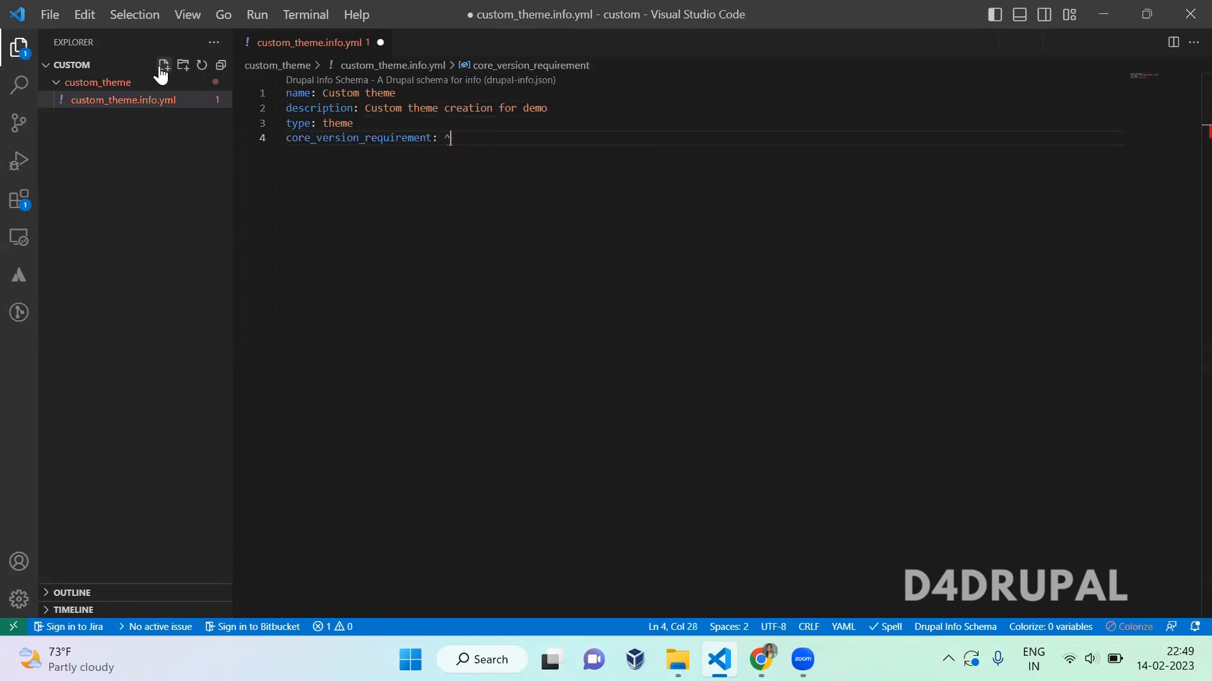
pyautogui.write('9 || ^10')
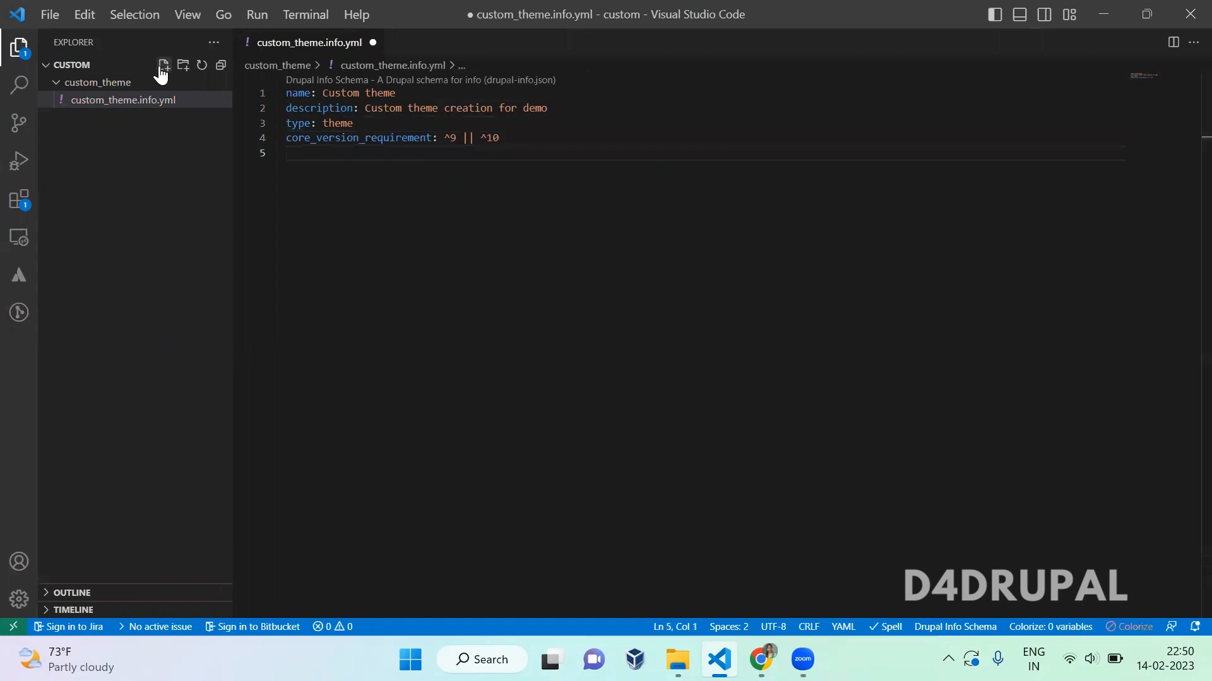
# - Add 'base theme: olivero' and 'package: Custom' lines, then switch to Chrome
pyautogui.write('base theme: classy')
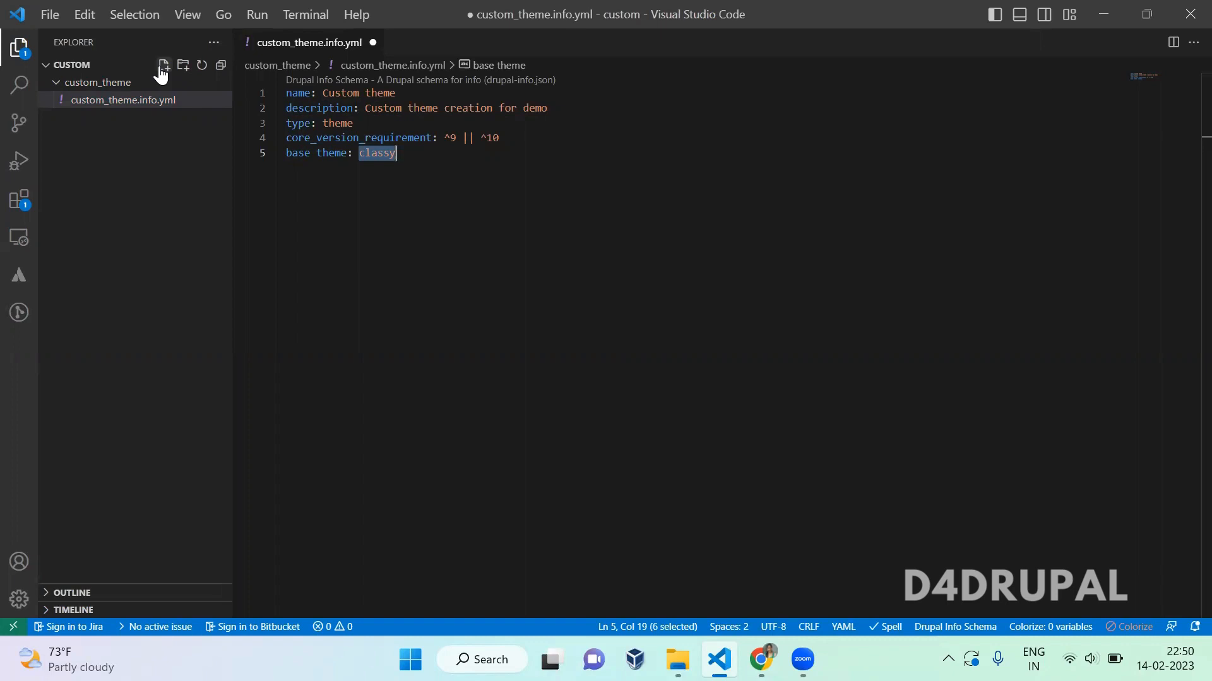
pyautogui.write('olivero')
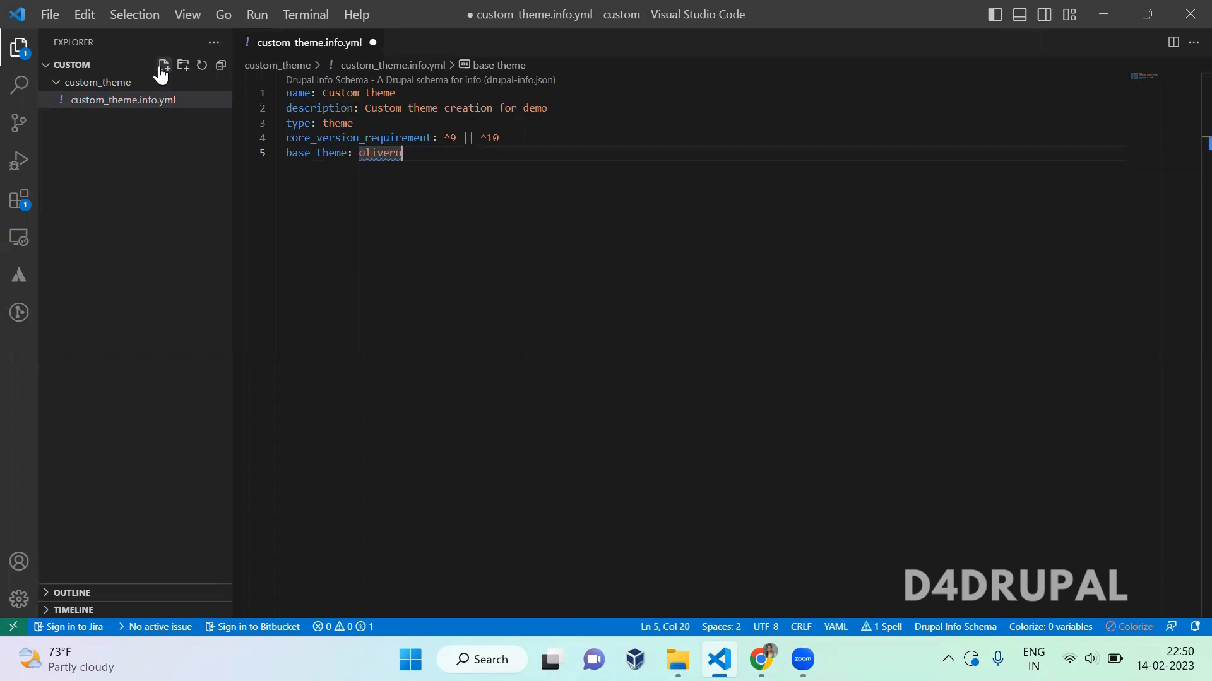
pyautogui.press('enter')
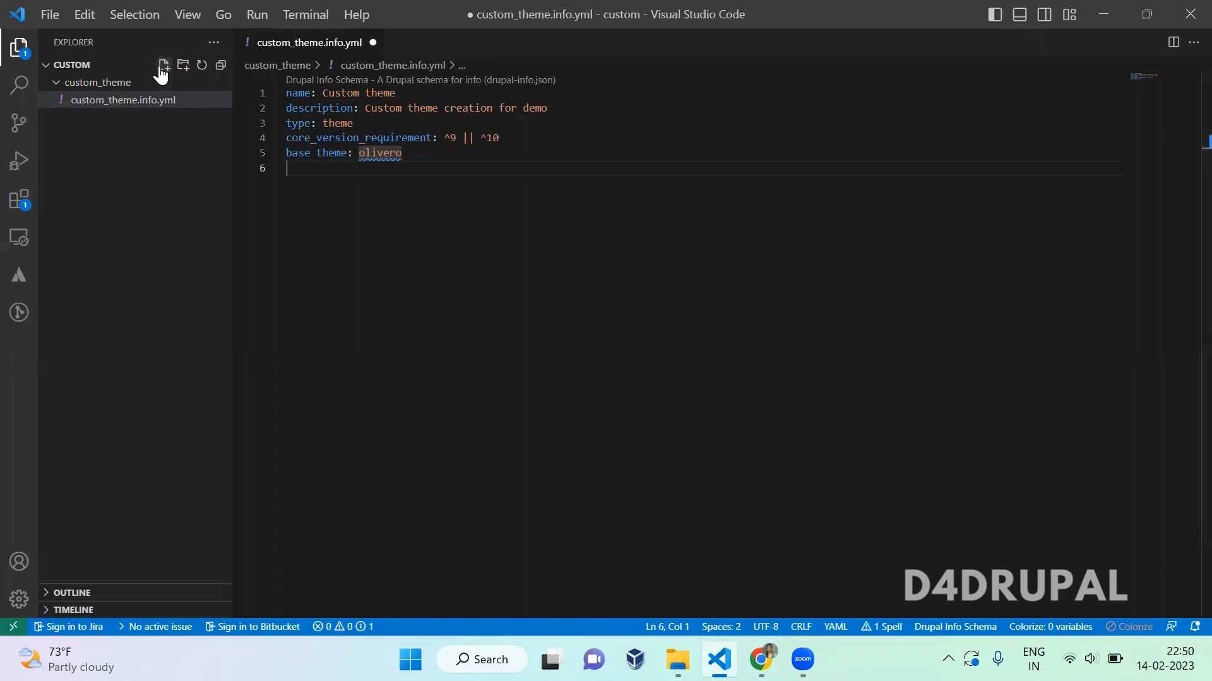
pyautogui.write('pack')
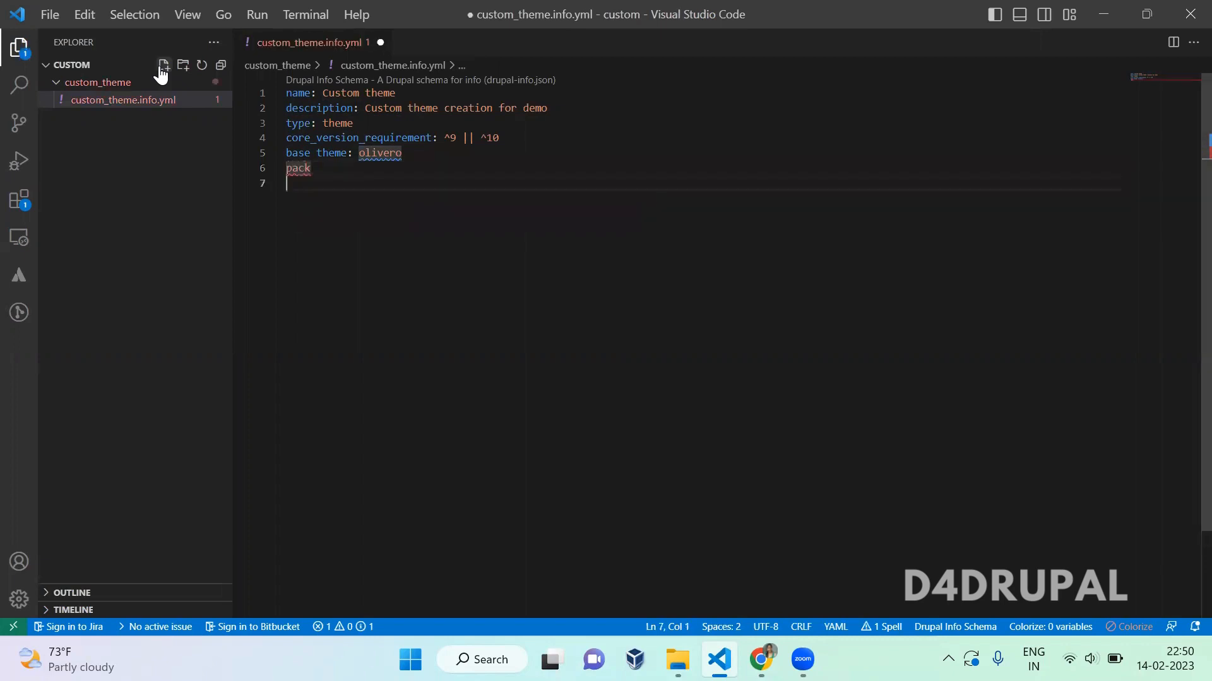
pyautogui.write('age')
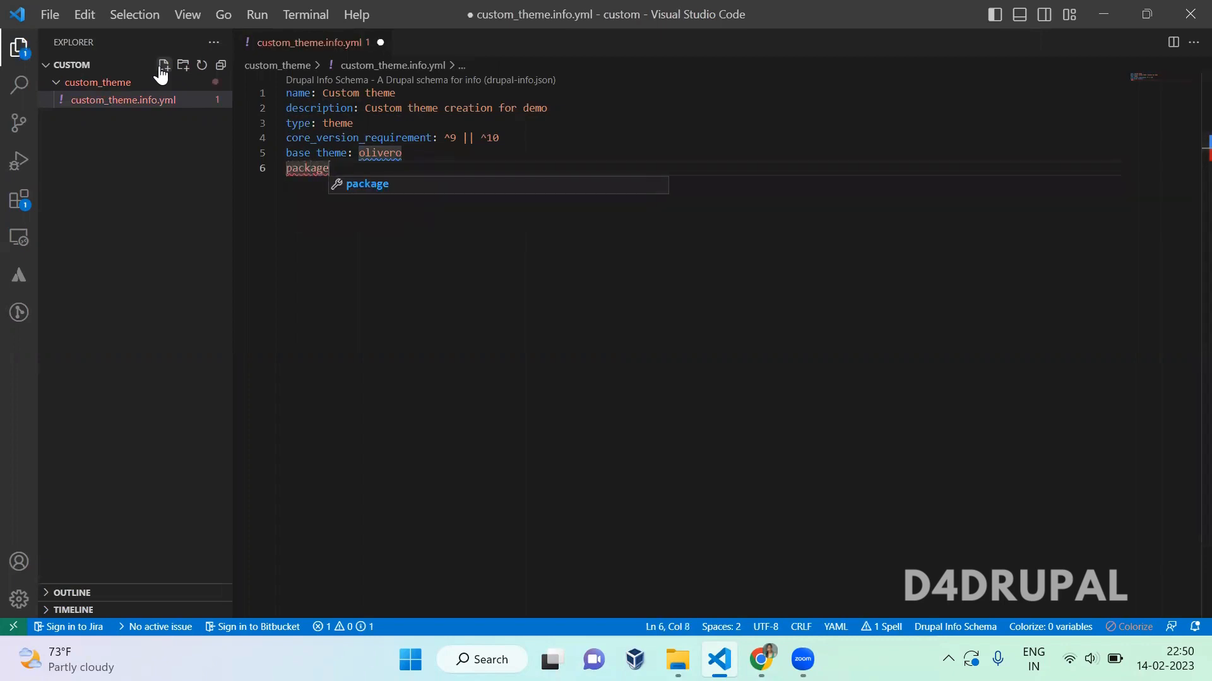
pyautogui.write(': Cus')
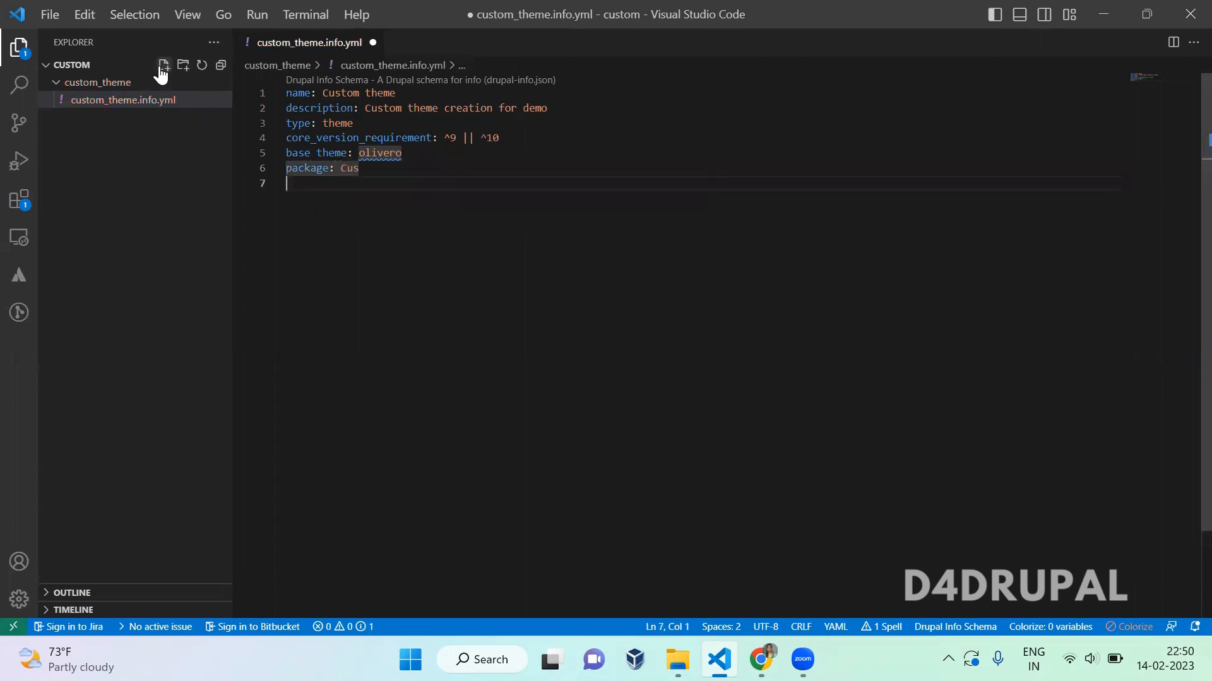
pyautogui.write('tom')
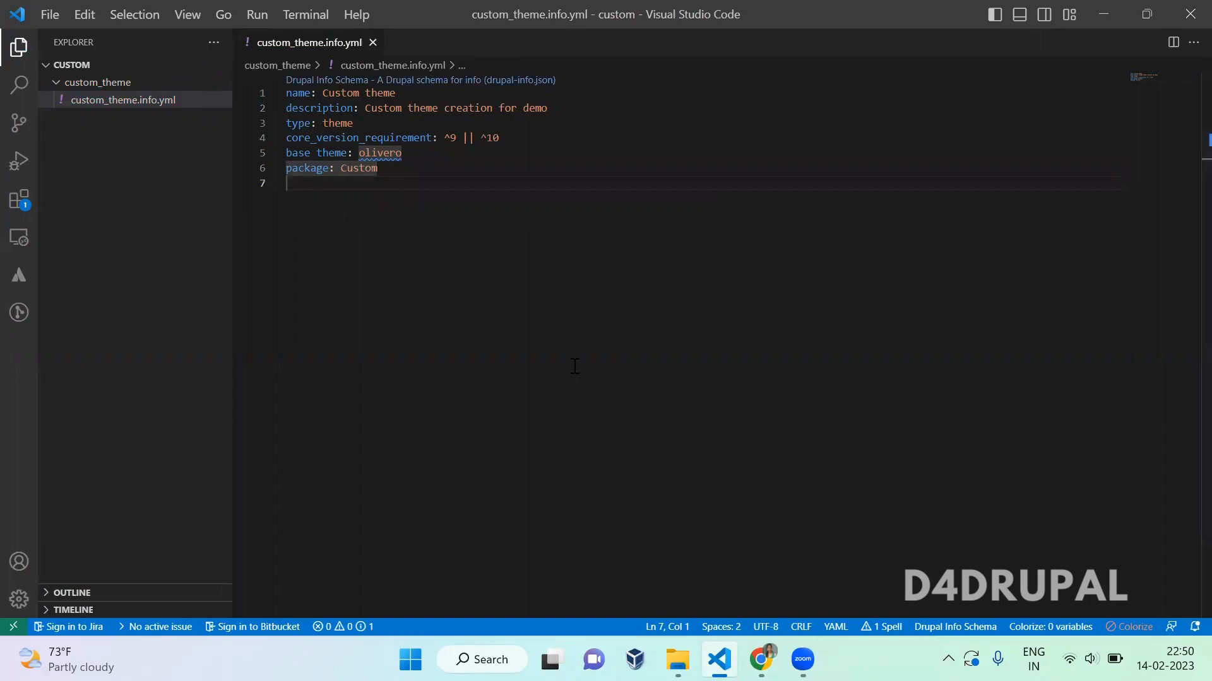
pyautogui.click(761, 659)
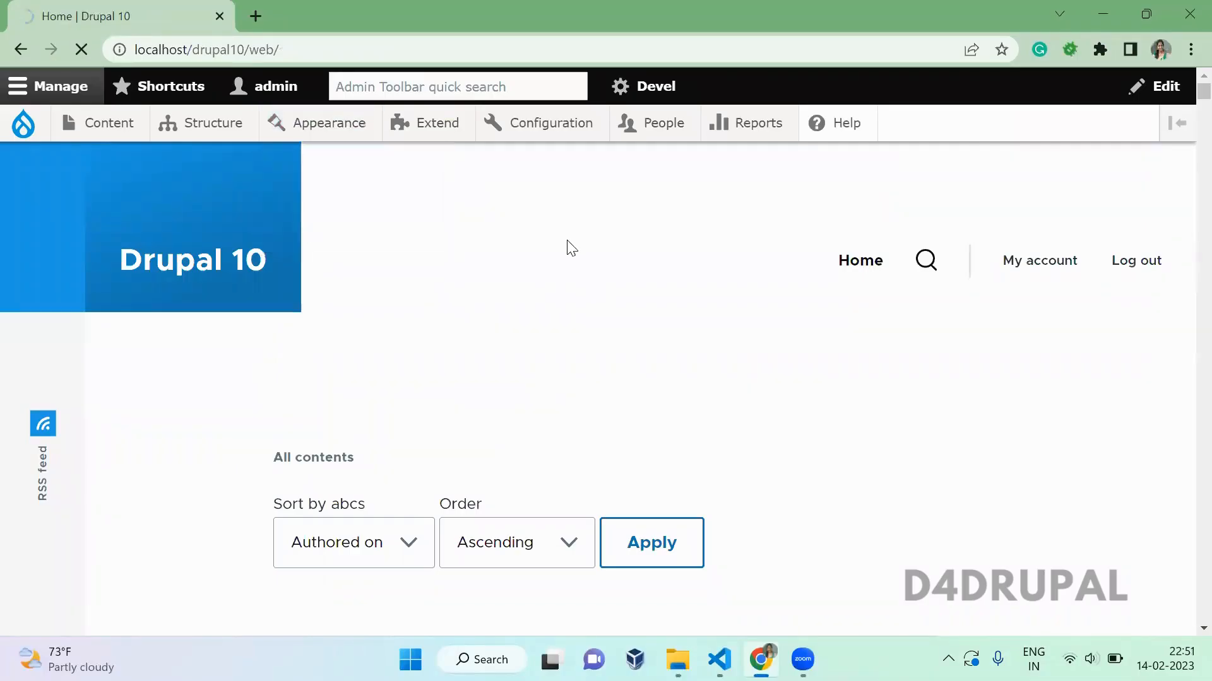
# - Open Appearance and scroll down to Custom theme under Uninstalled themes
pyautogui.click(330, 123)
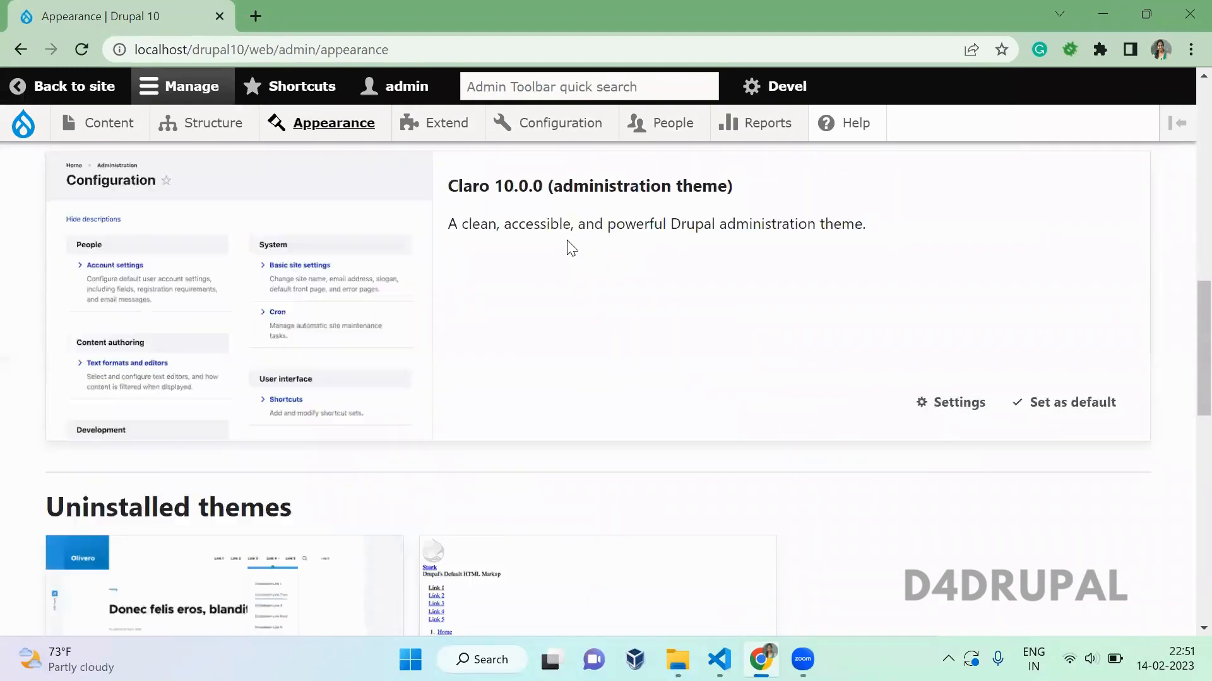
pyautogui.scroll(-3)
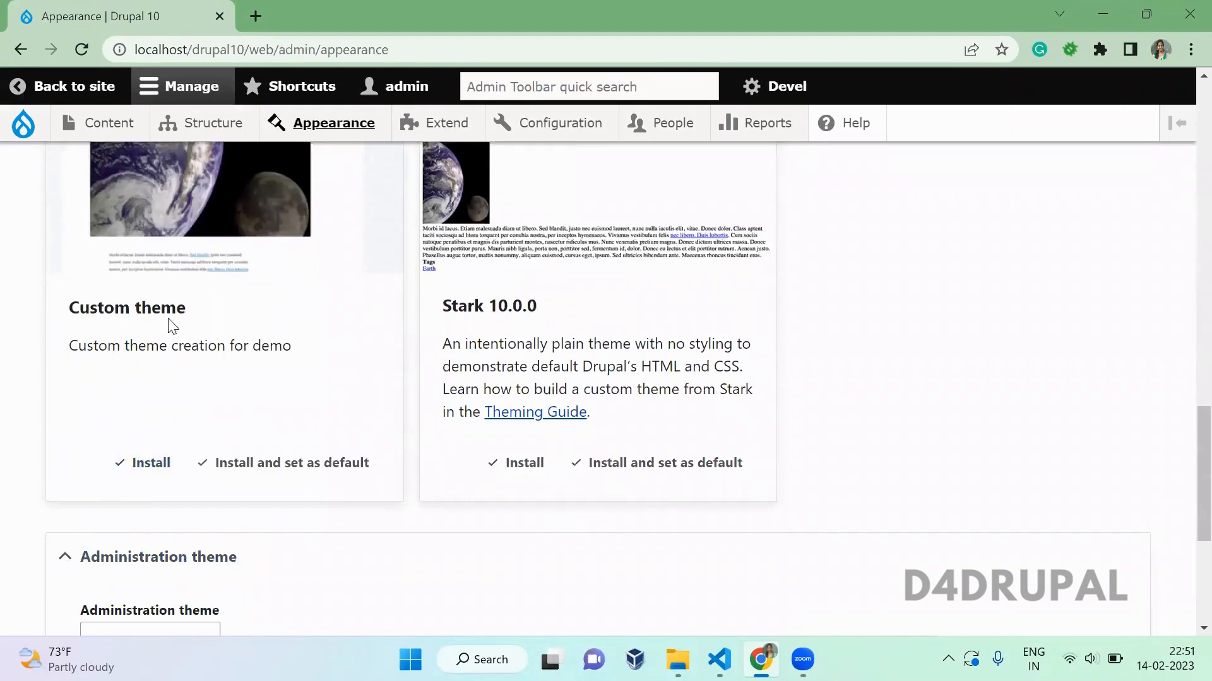
pyautogui.moveTo(203, 395)
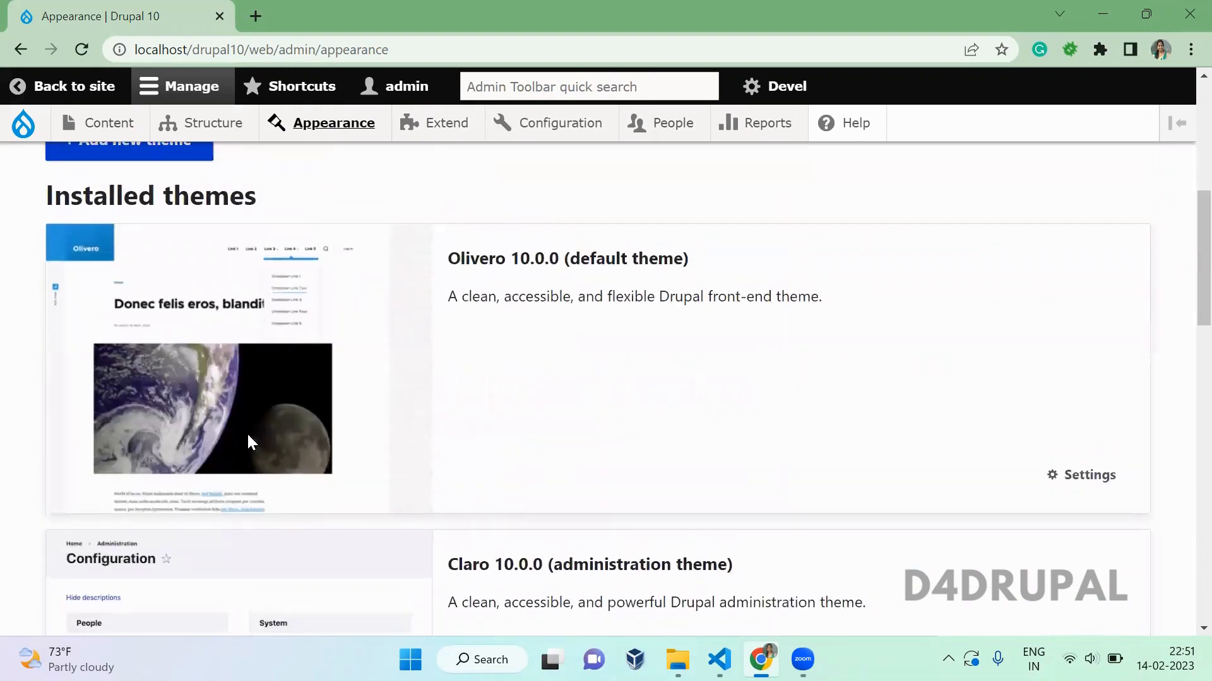
pyautogui.scroll(-3)
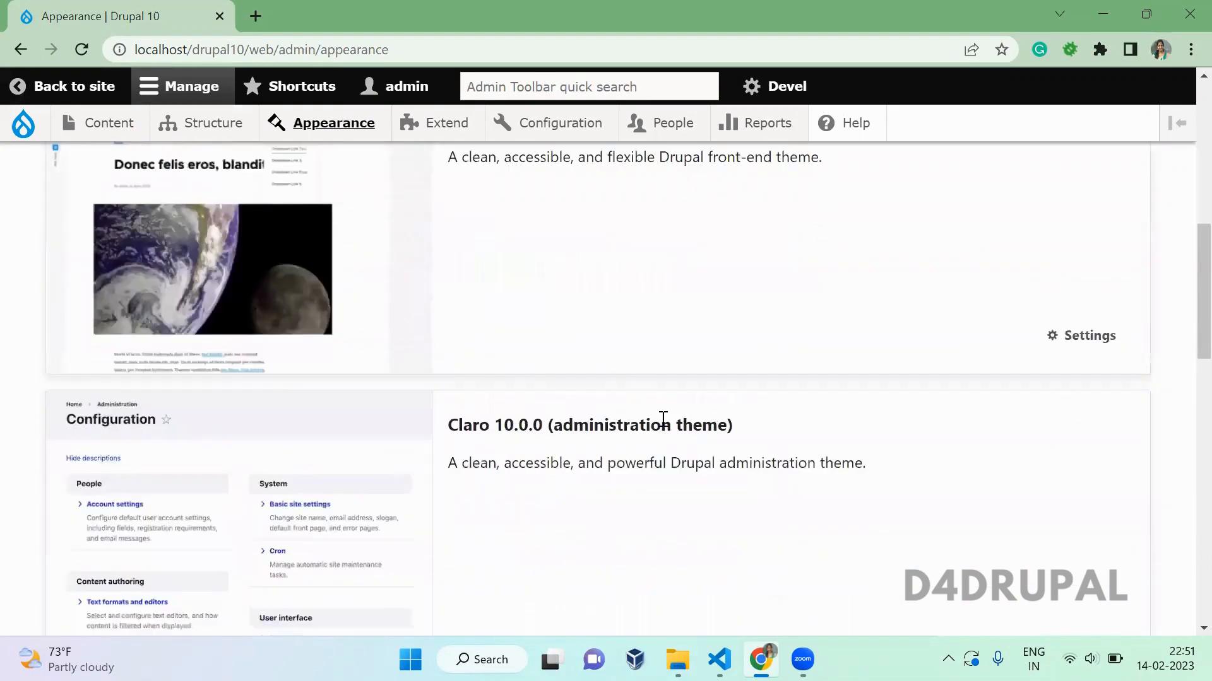
pyautogui.scroll(-3)
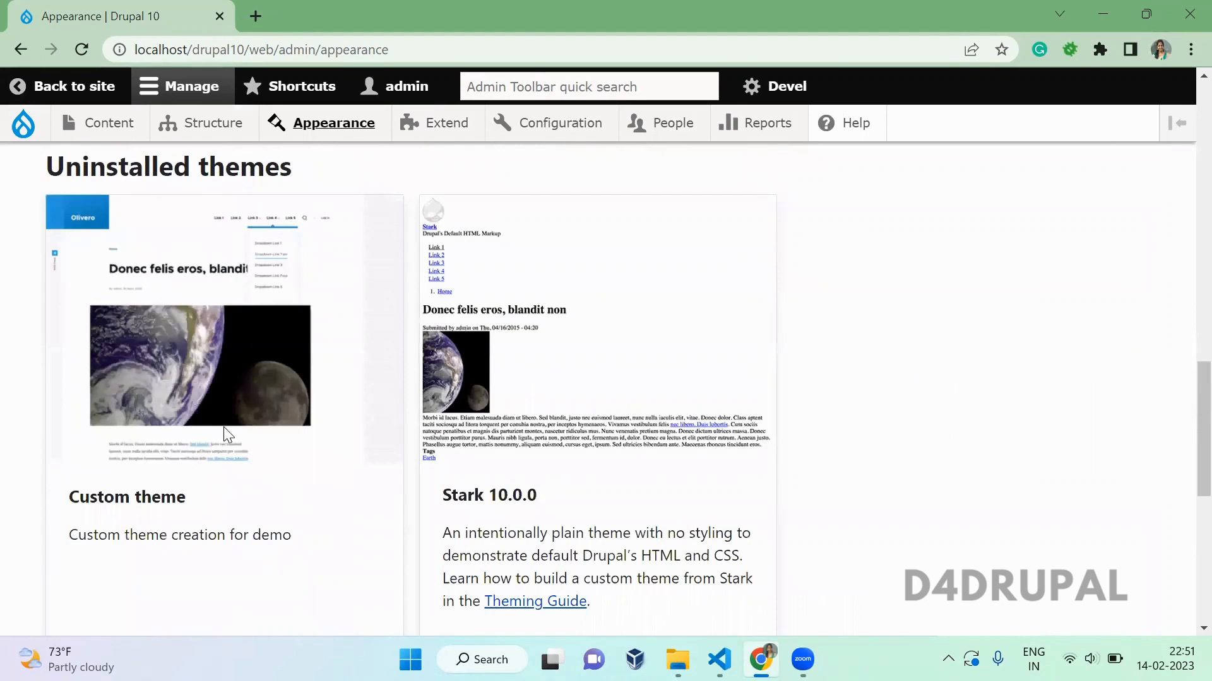
pyautogui.scroll(-3)
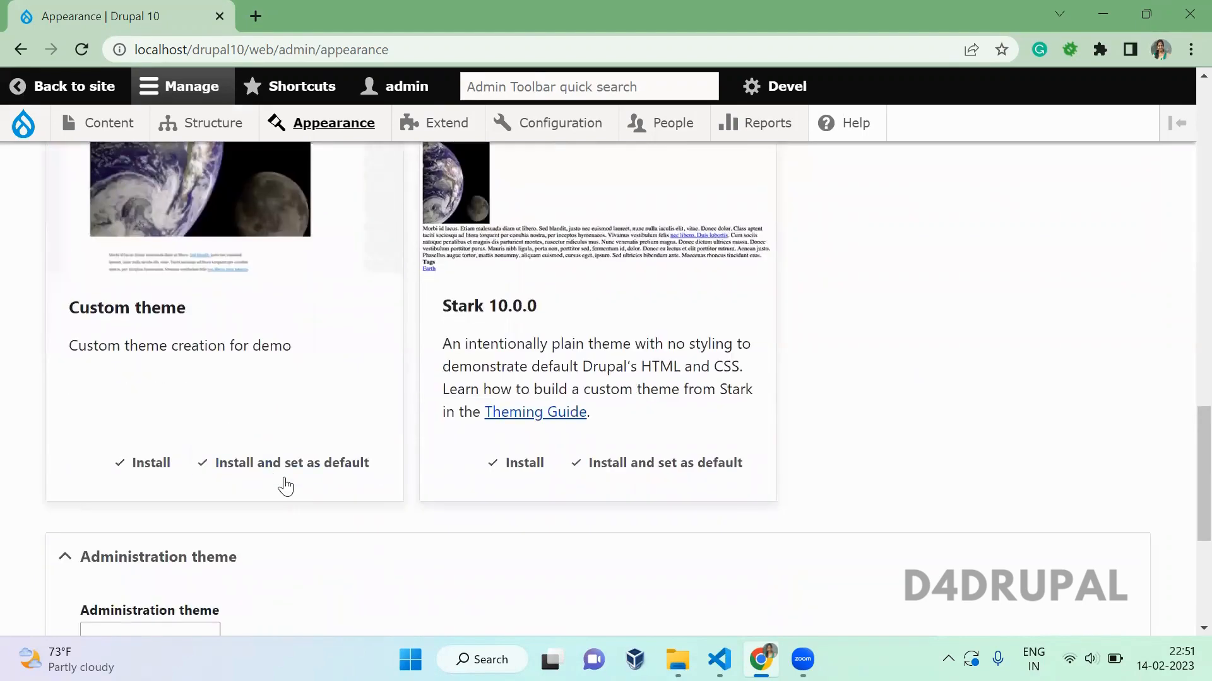
pyautogui.moveTo(292, 463)
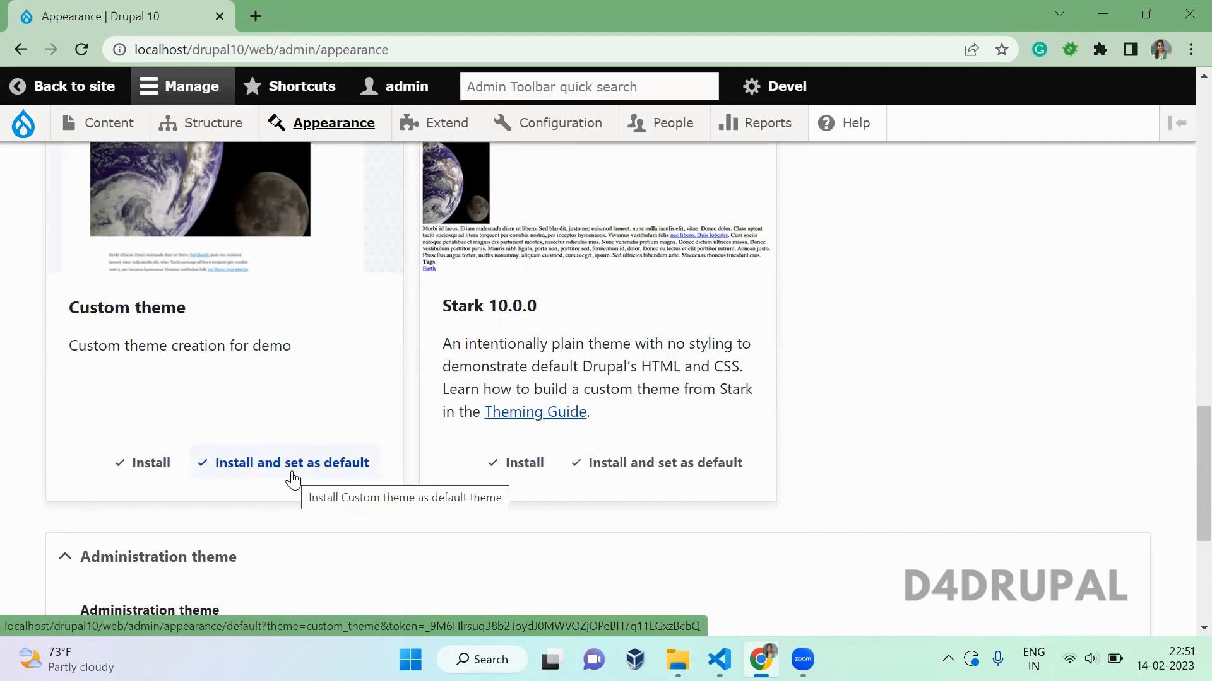
# - Install Custom theme using 'Install and set as default'
pyautogui.click(292, 462)
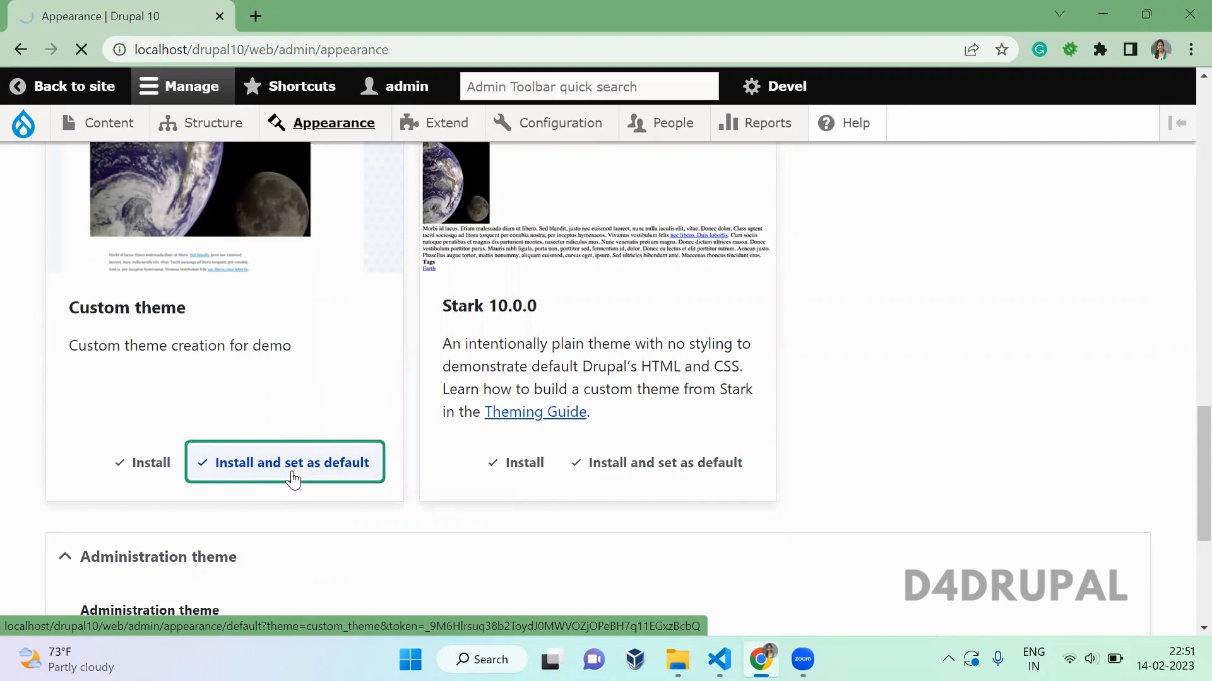
pyautogui.click(292, 462)
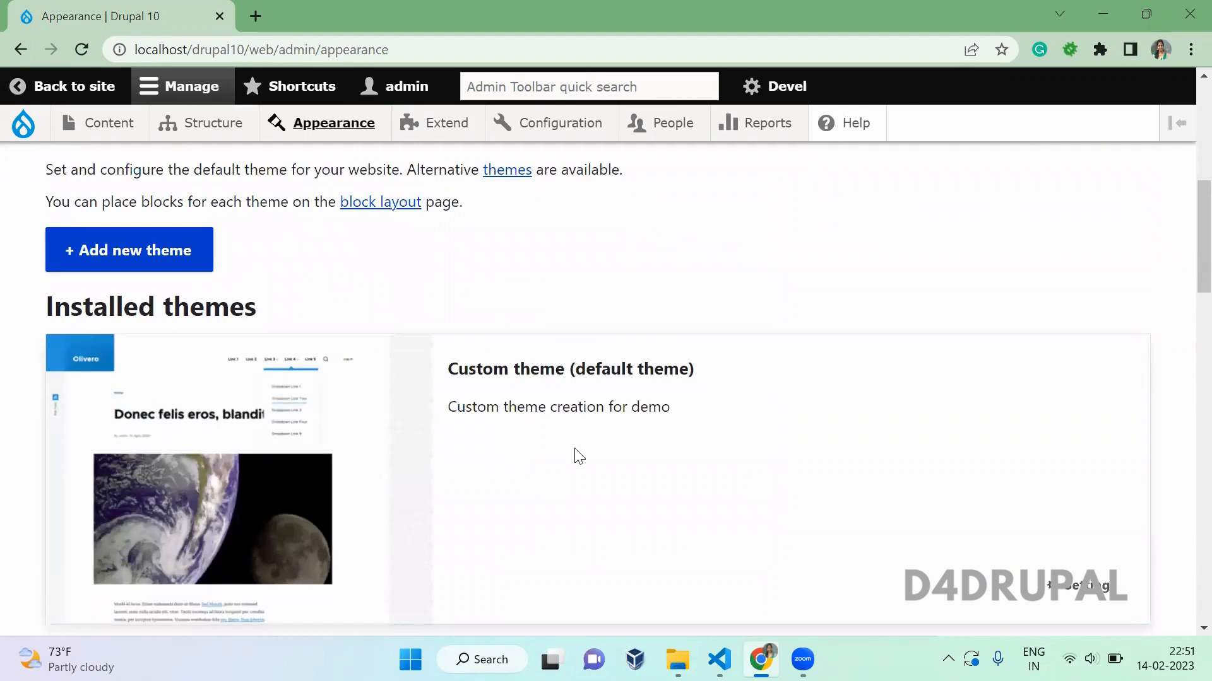
pyautogui.scroll(-3)
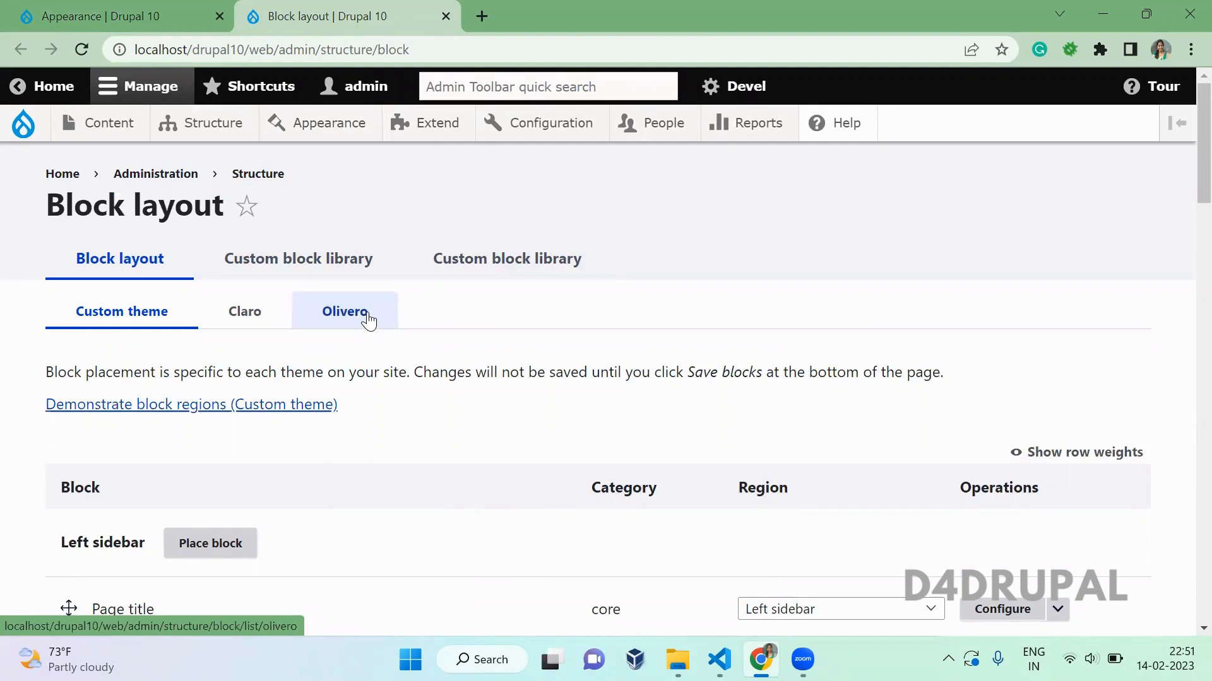
pyautogui.moveTo(415, 444)
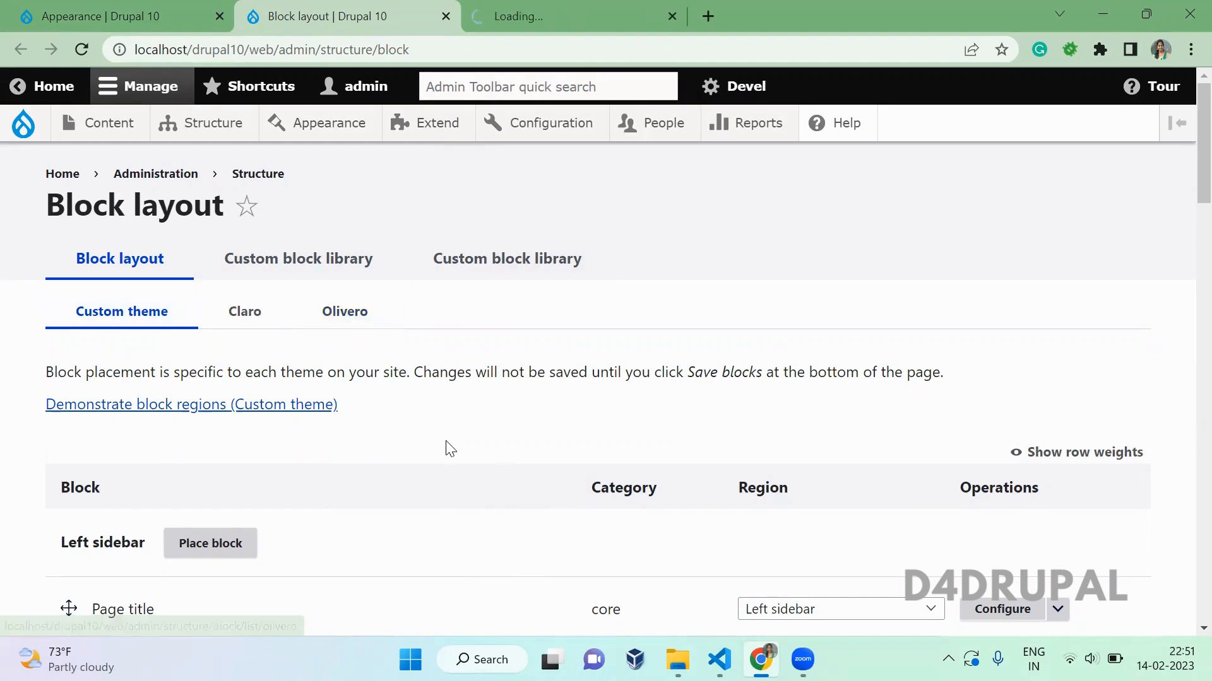
# - Scroll through Custom theme's Block layout to review the blocks in each region
pyautogui.click(344, 311)
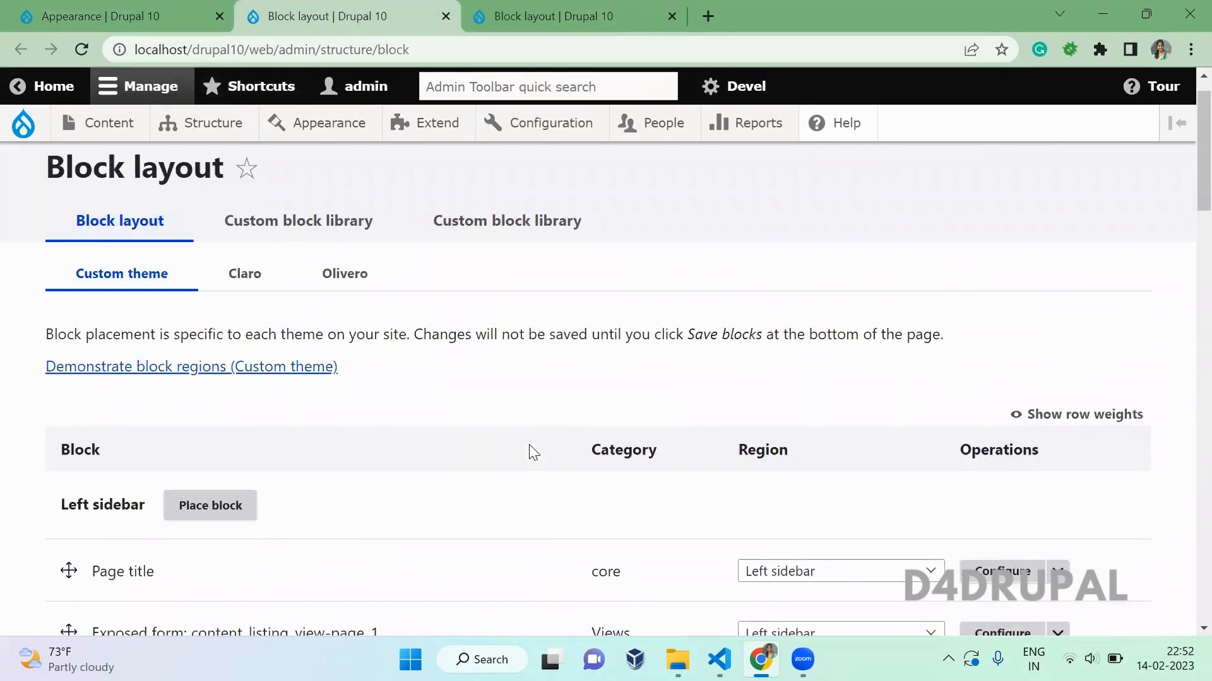
pyautogui.scroll(-3)
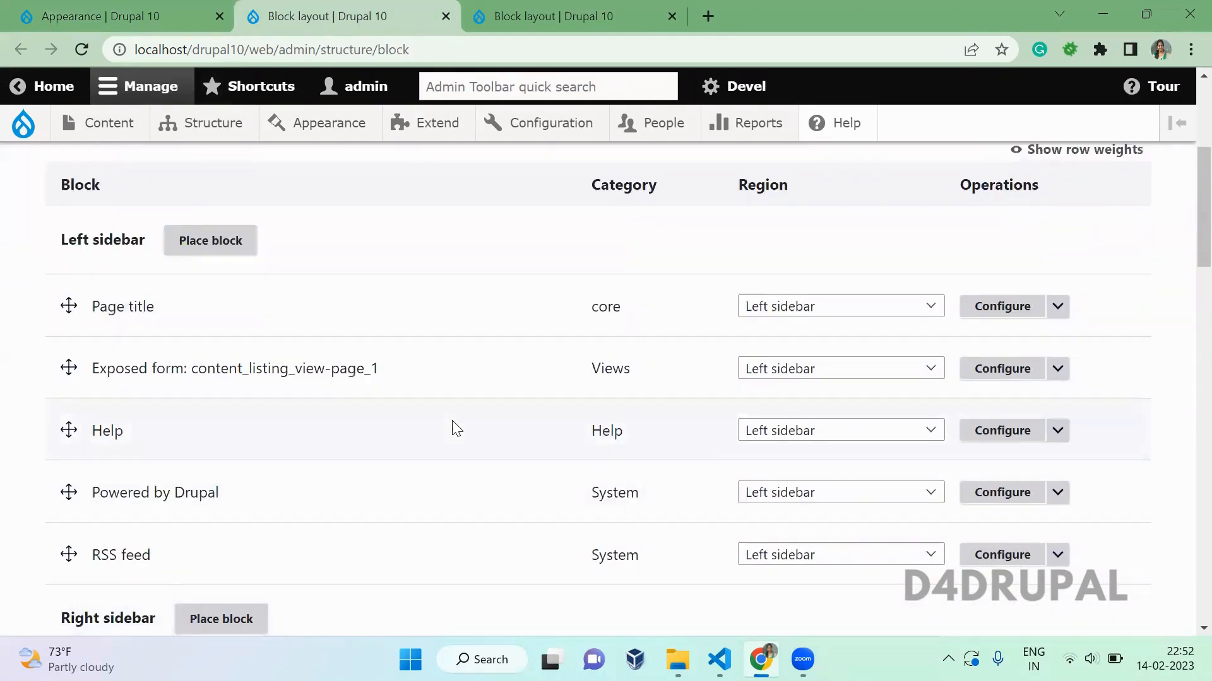
pyautogui.scroll(-3)
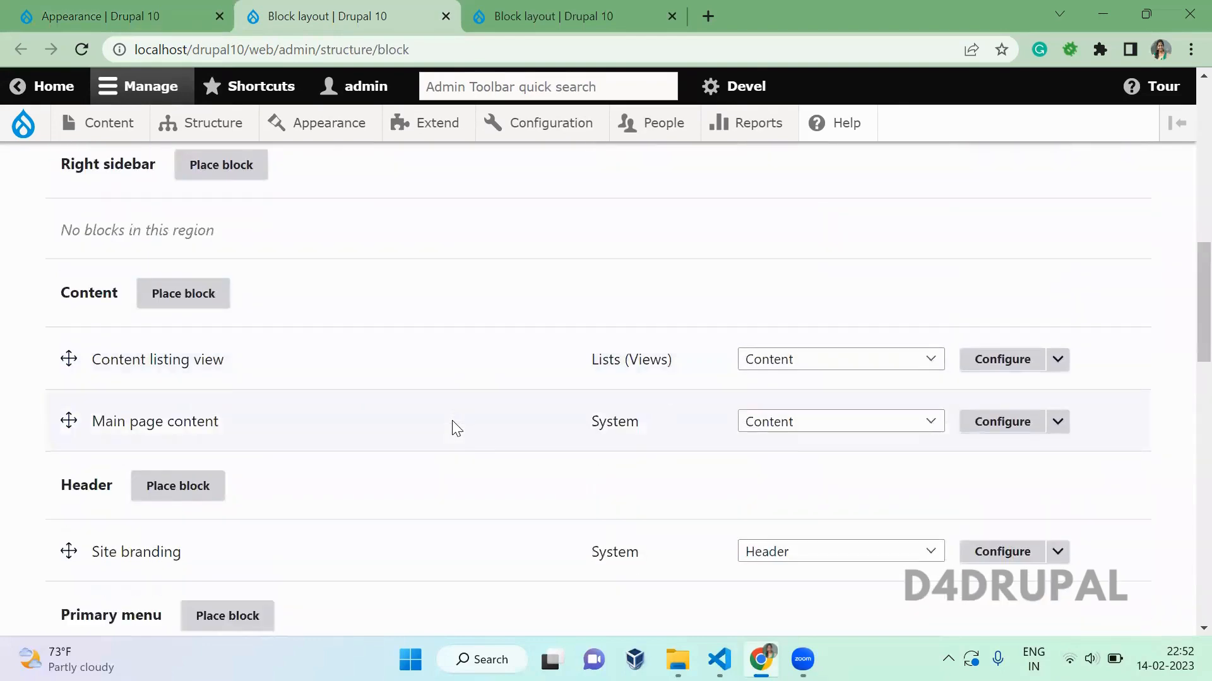
pyautogui.scroll(-3)
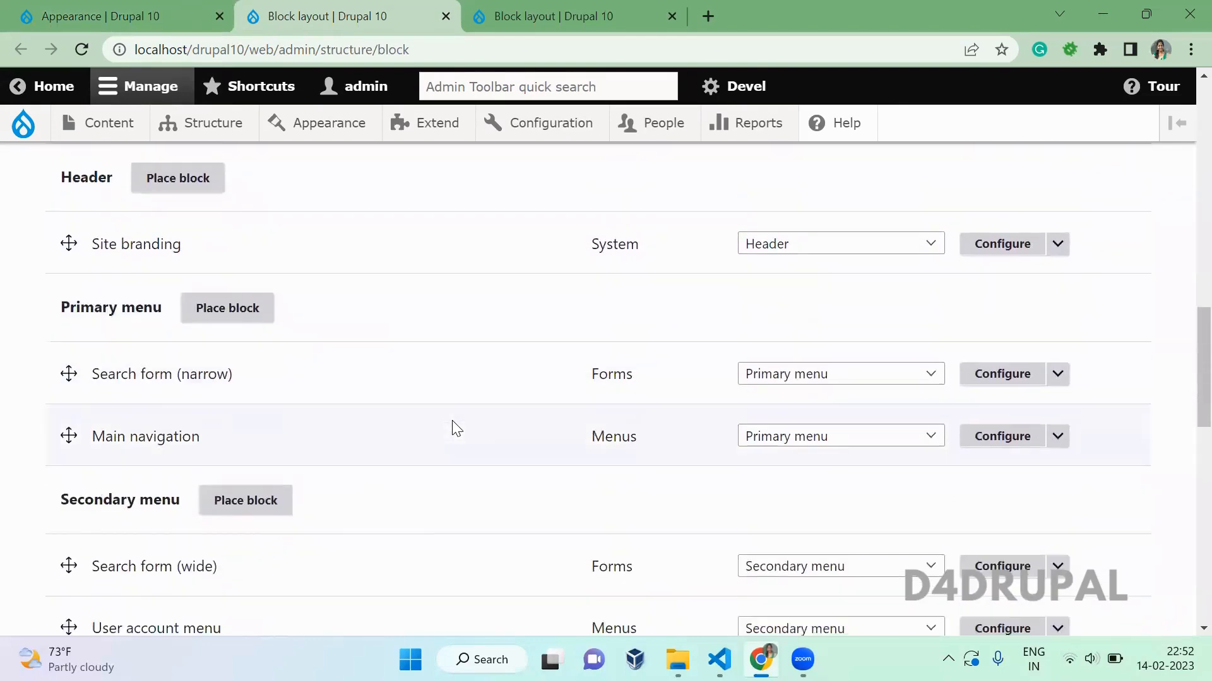
pyautogui.scroll(-3)
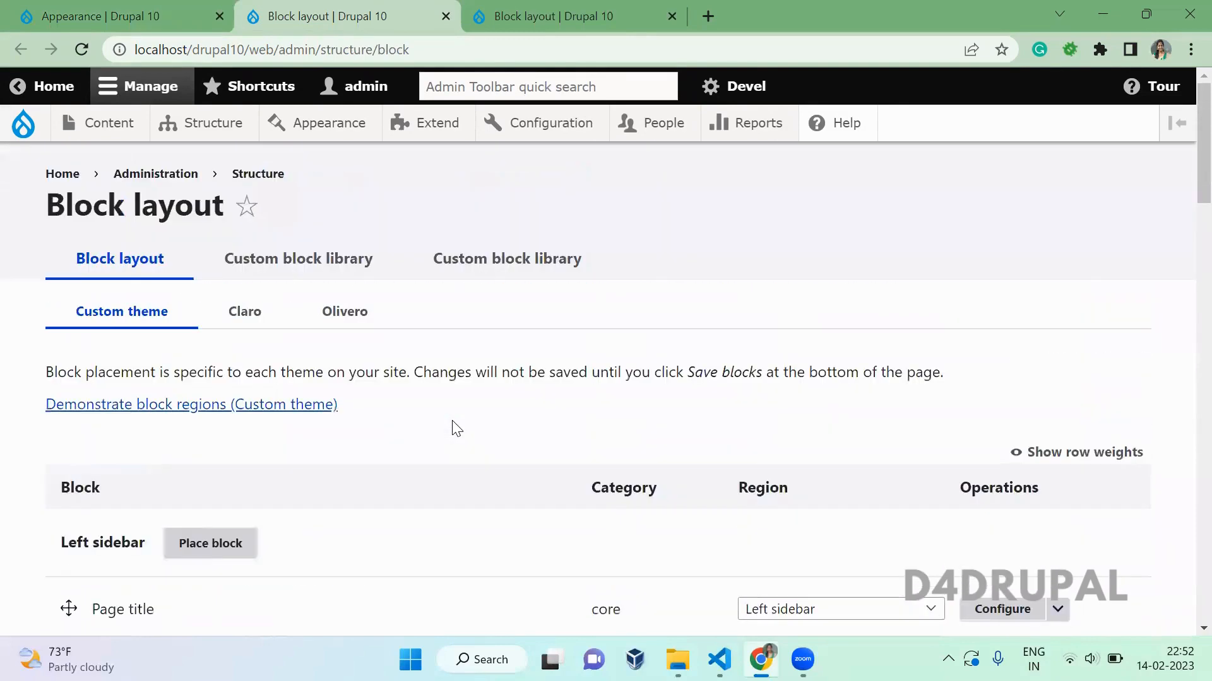
pyautogui.moveTo(604, 441)
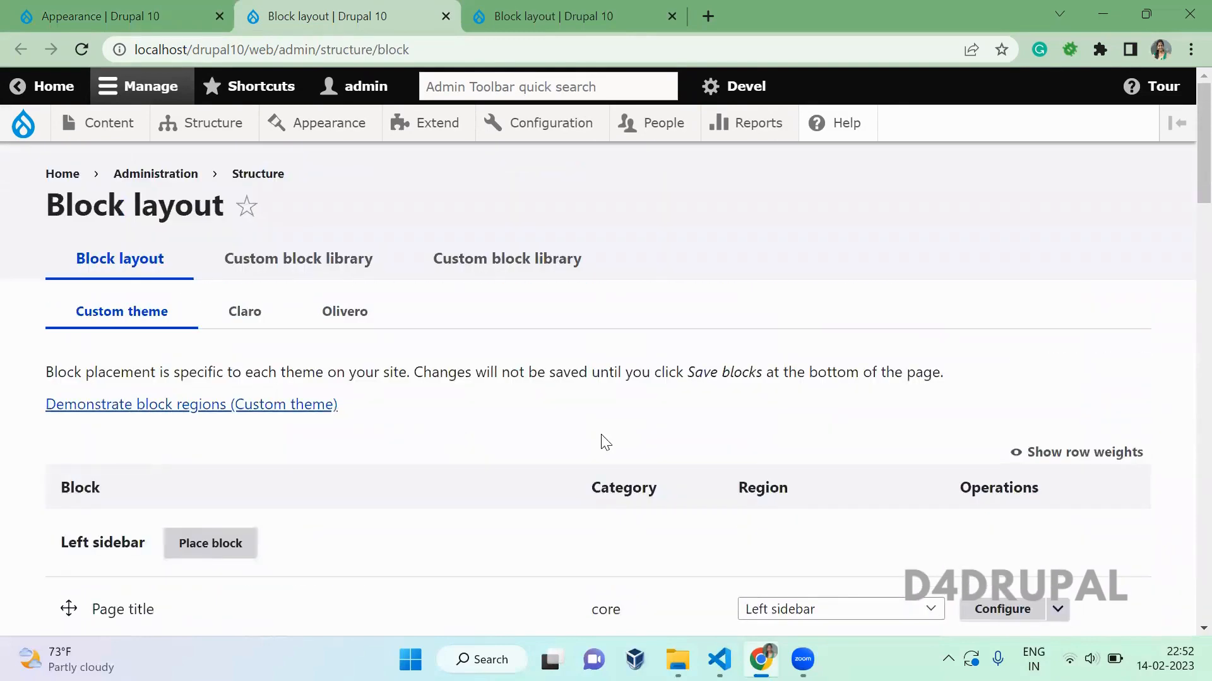
pyautogui.click(719, 660)
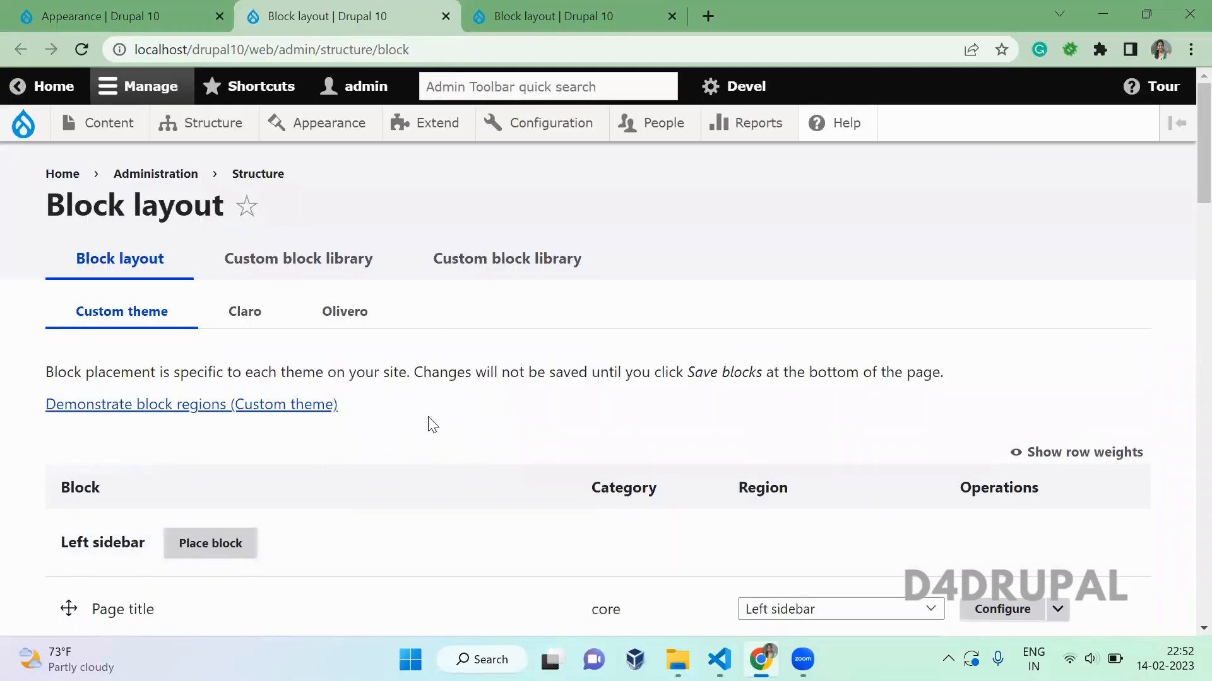
pyautogui.moveTo(468, 444)
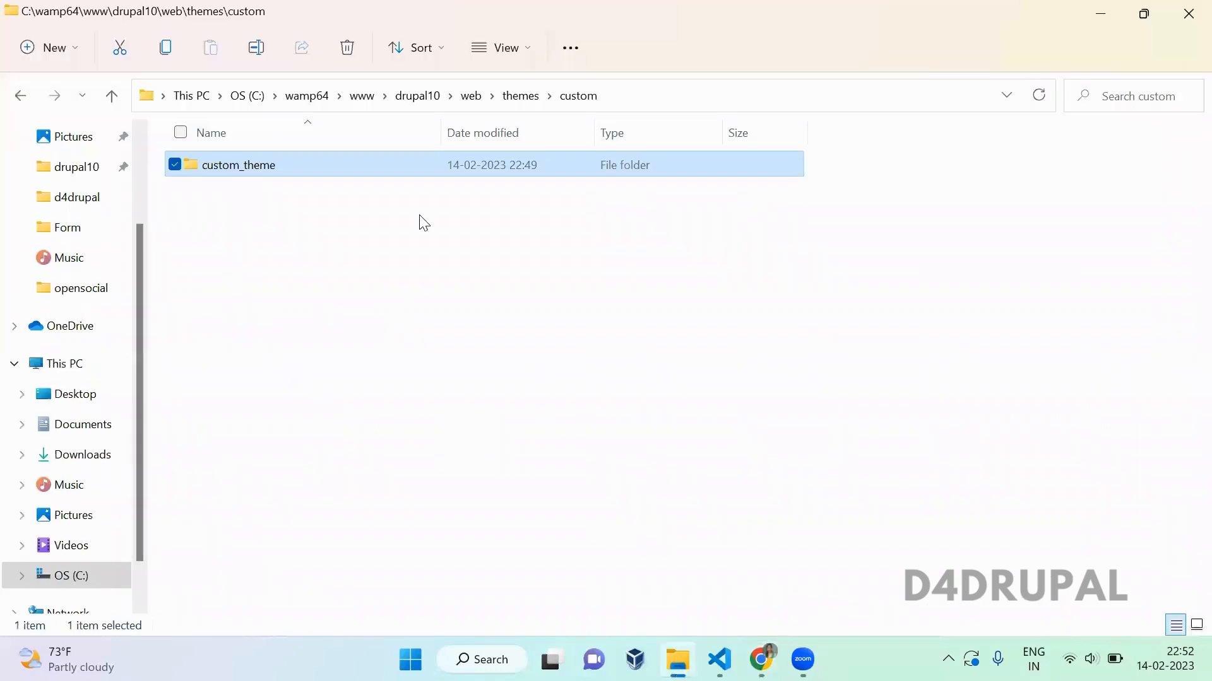
# - Consult olivero.info.yml in web/core/themes/olivero and save the region list in the custom info file
pyautogui.click(416, 96)
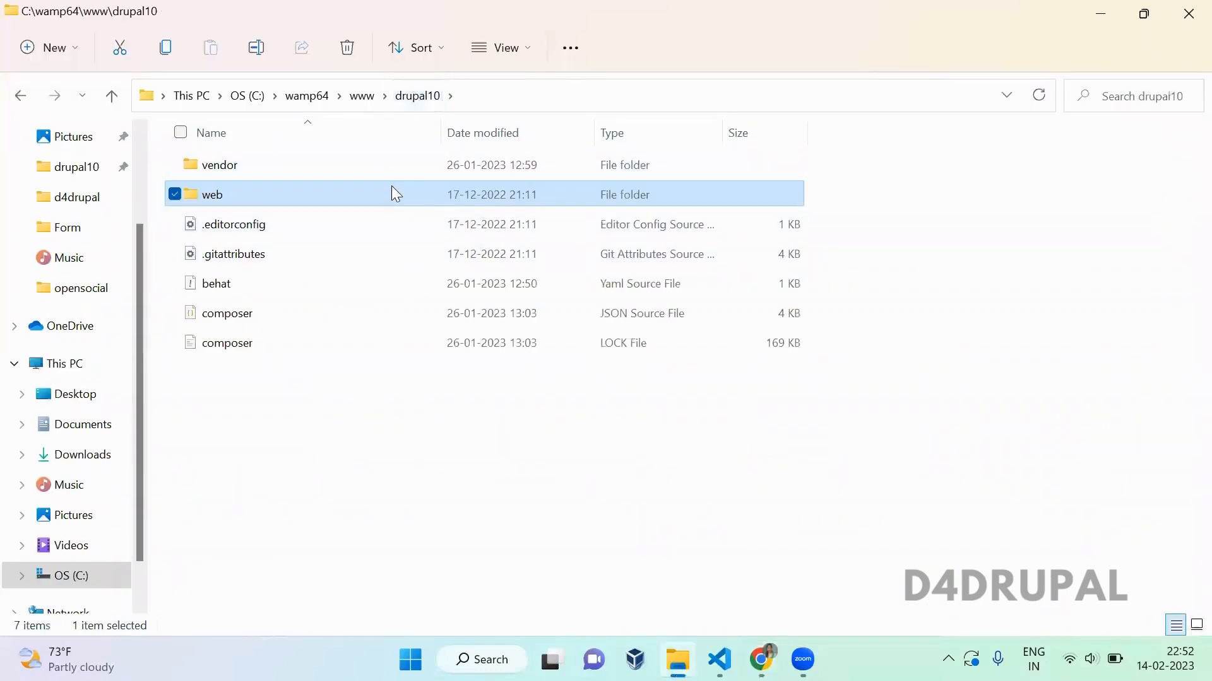
pyautogui.doubleClick(211, 194)
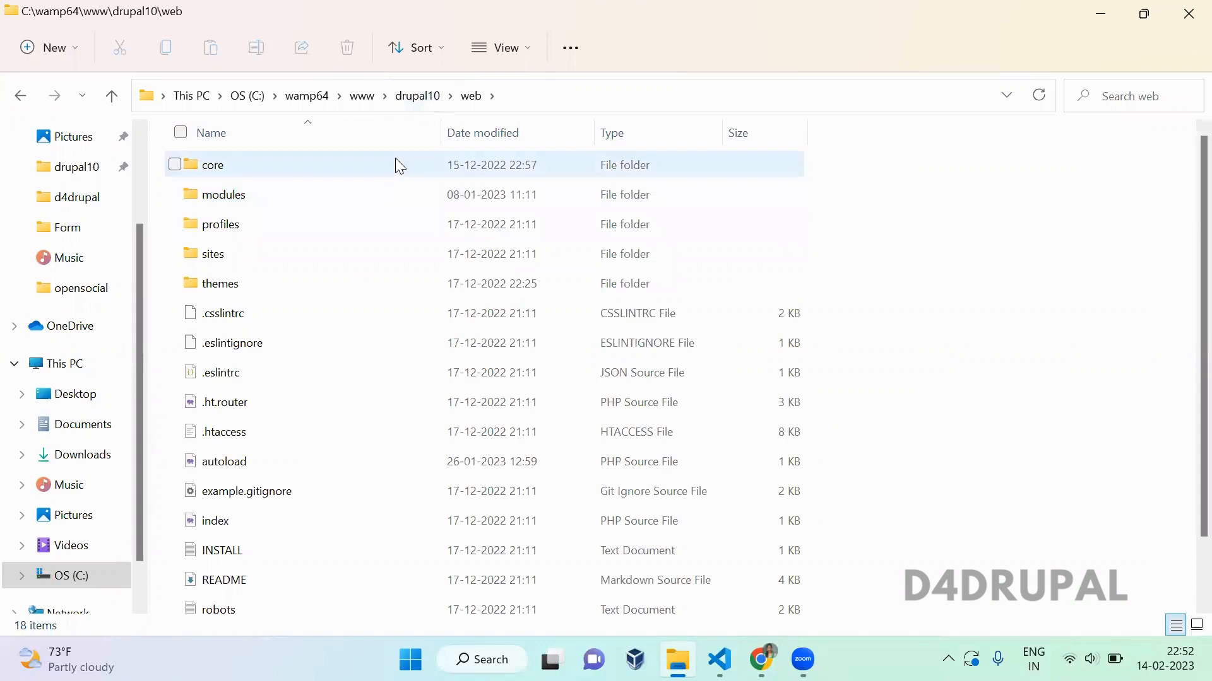
pyautogui.doubleClick(212, 165)
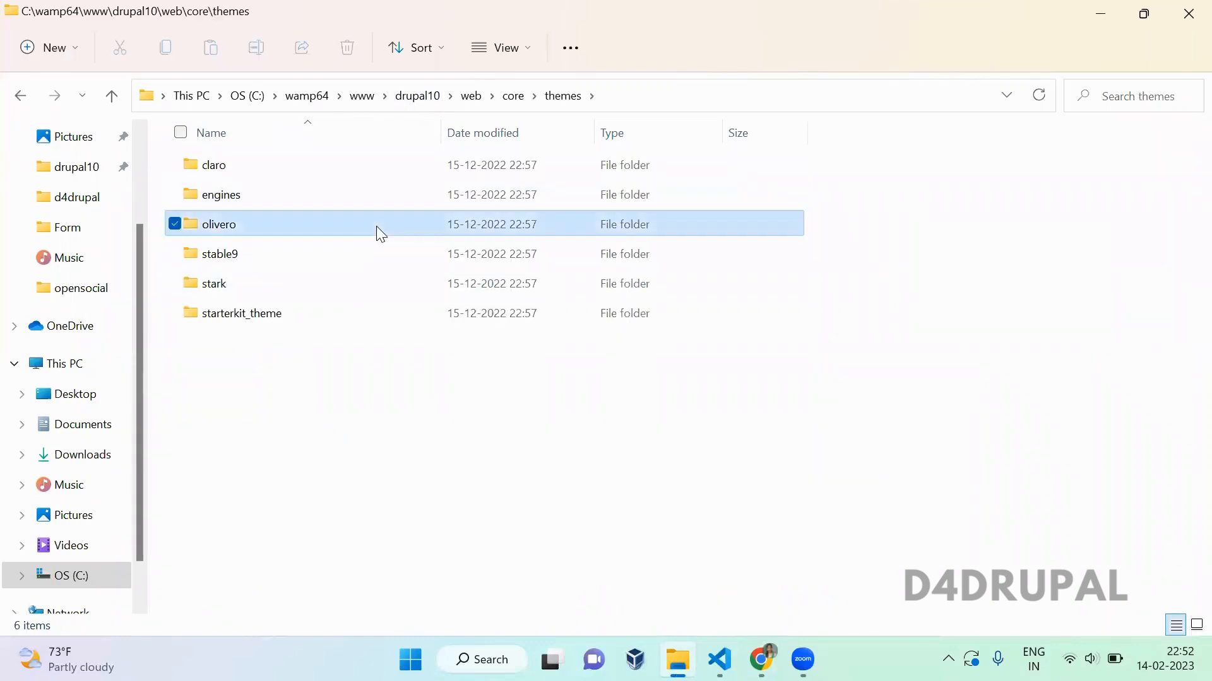
pyautogui.doubleClick(219, 224)
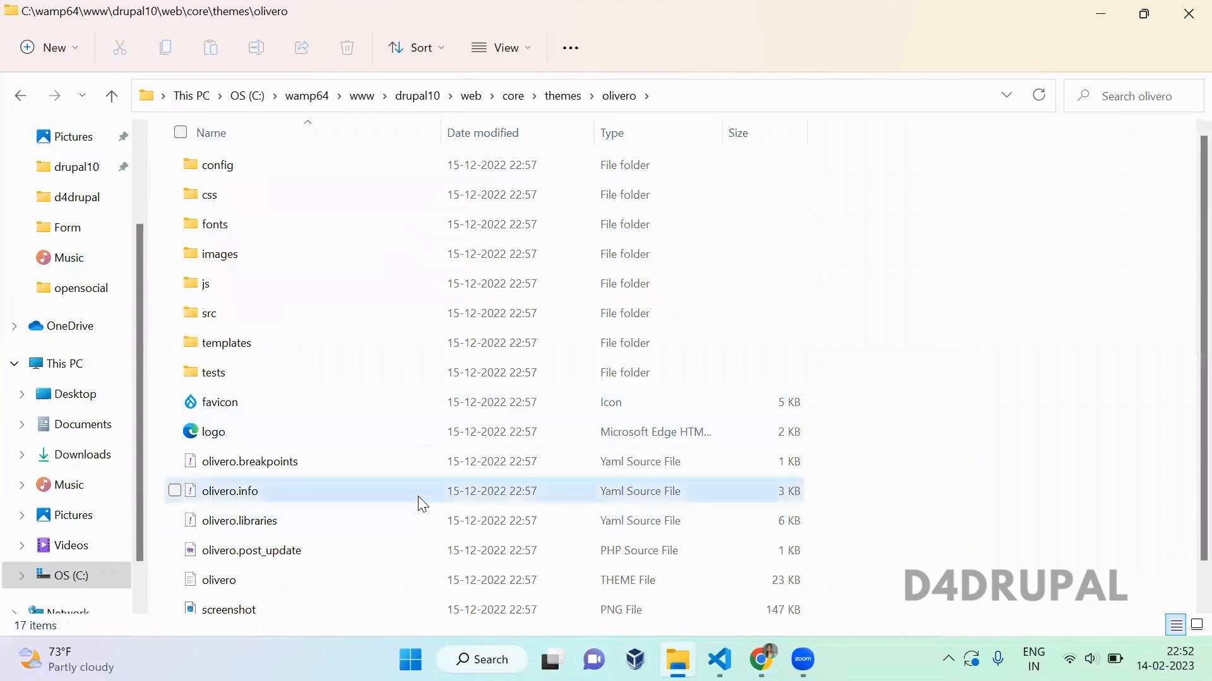
pyautogui.click(719, 659)
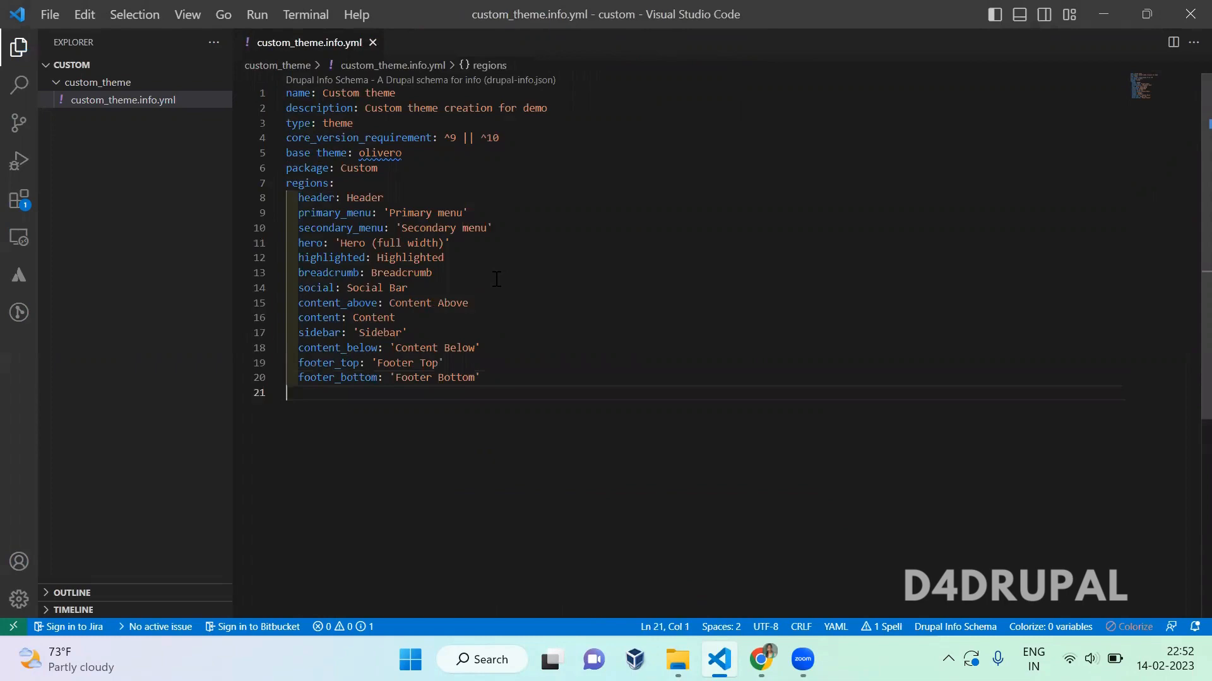
pyautogui.press('alt+tab')
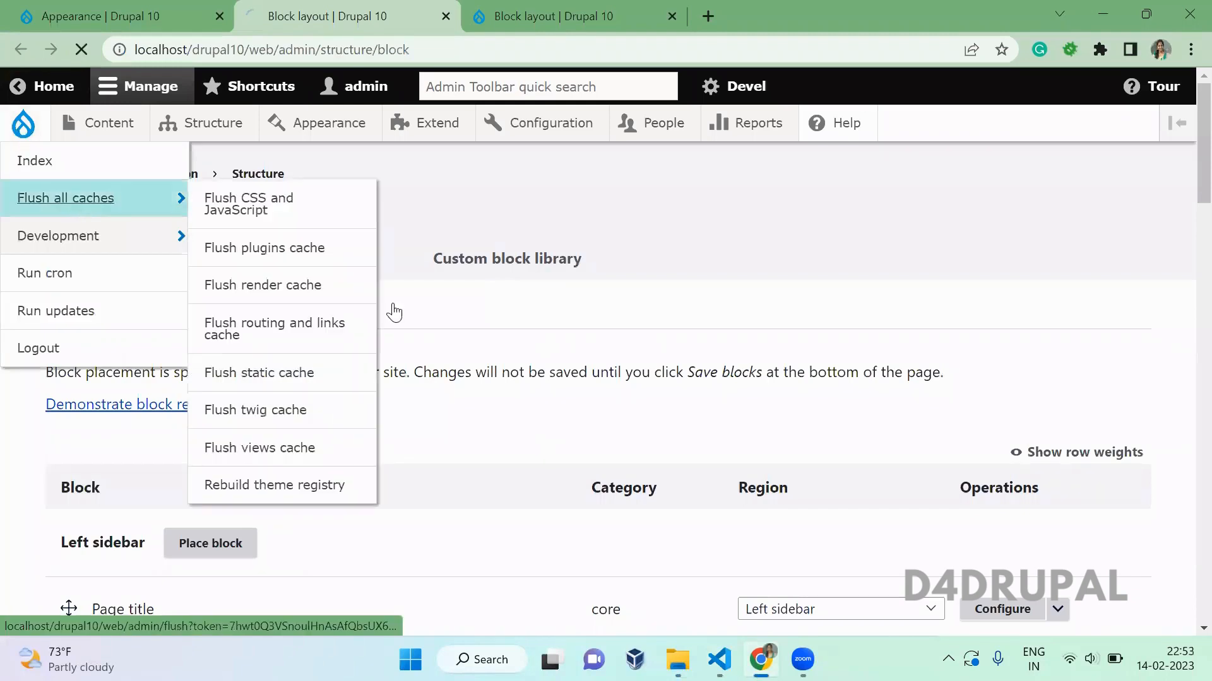
# - Flush all caches and scroll the refreshed Block layout with the Olivero regions
pyautogui.click(66, 197)
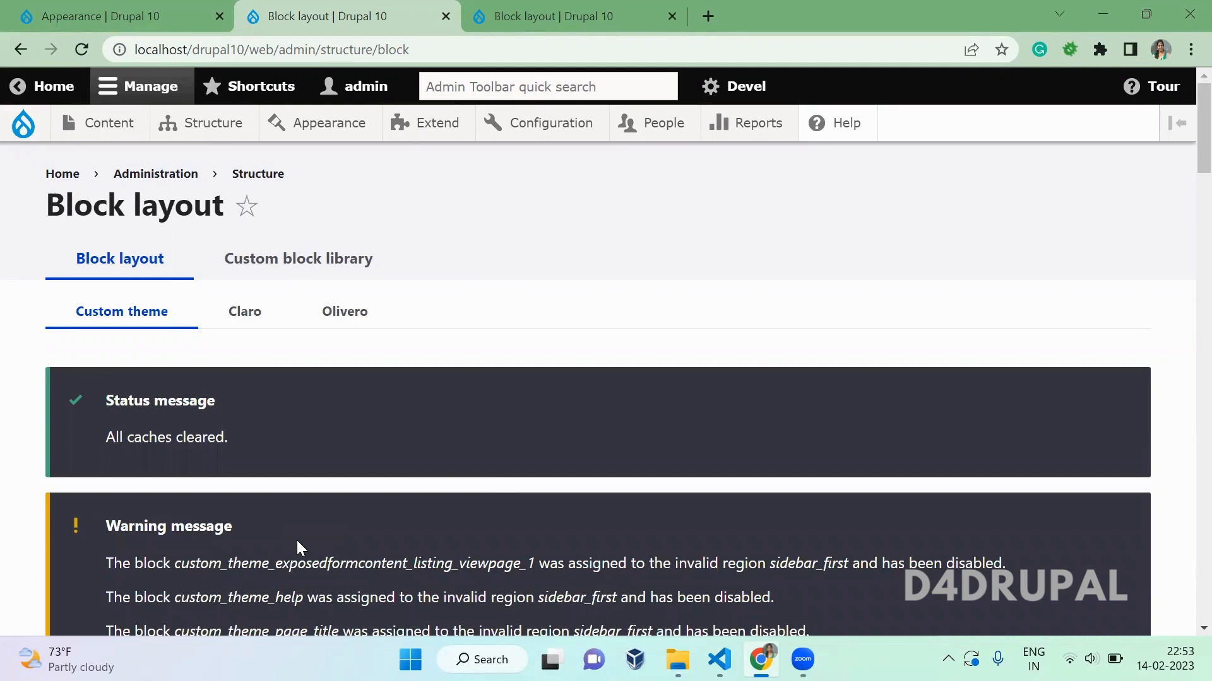
pyautogui.moveTo(435, 431)
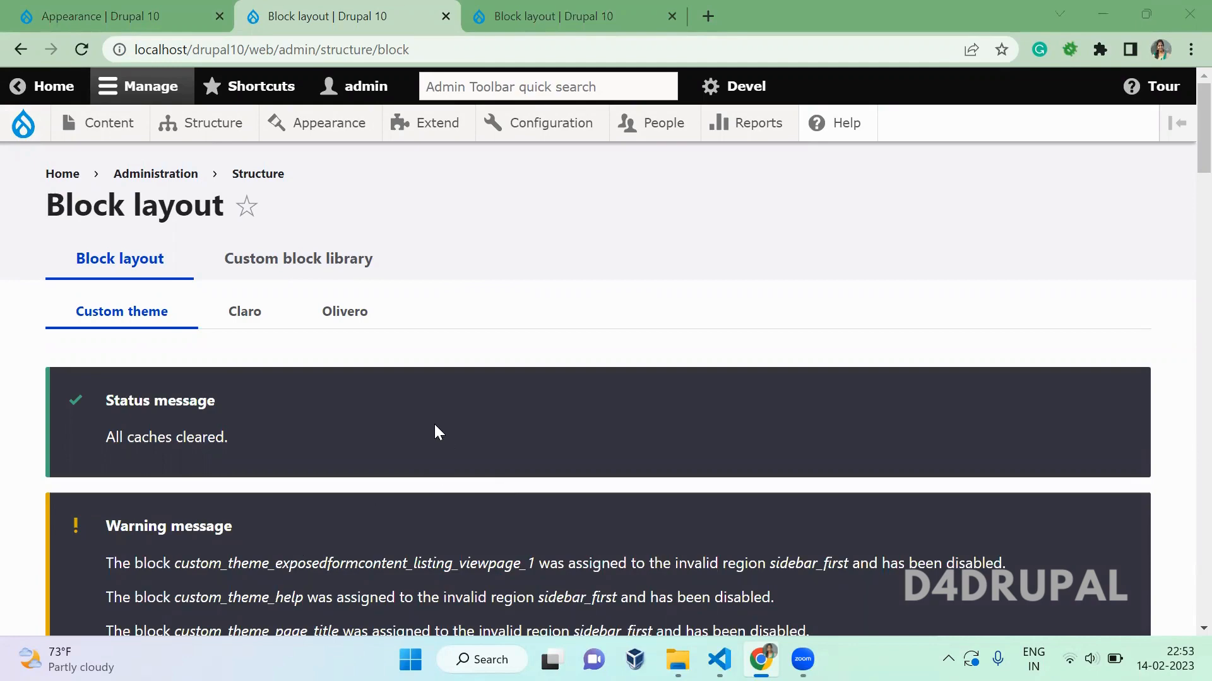
pyautogui.scroll(-3)
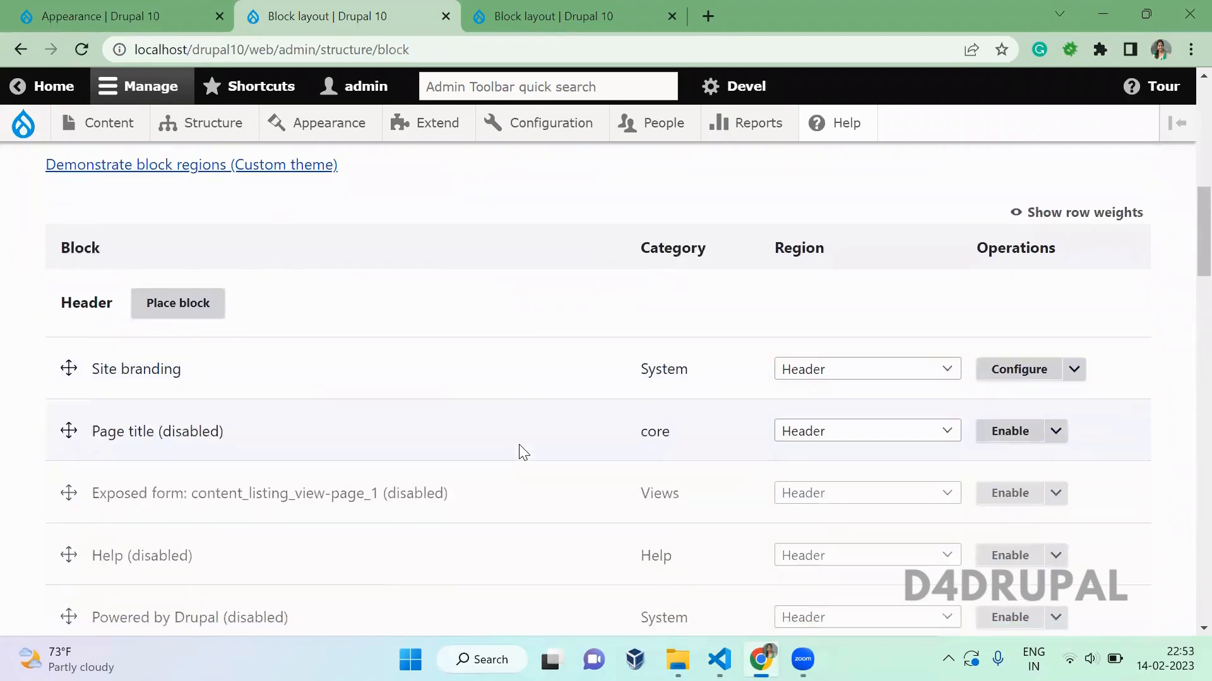
pyautogui.scroll(-3)
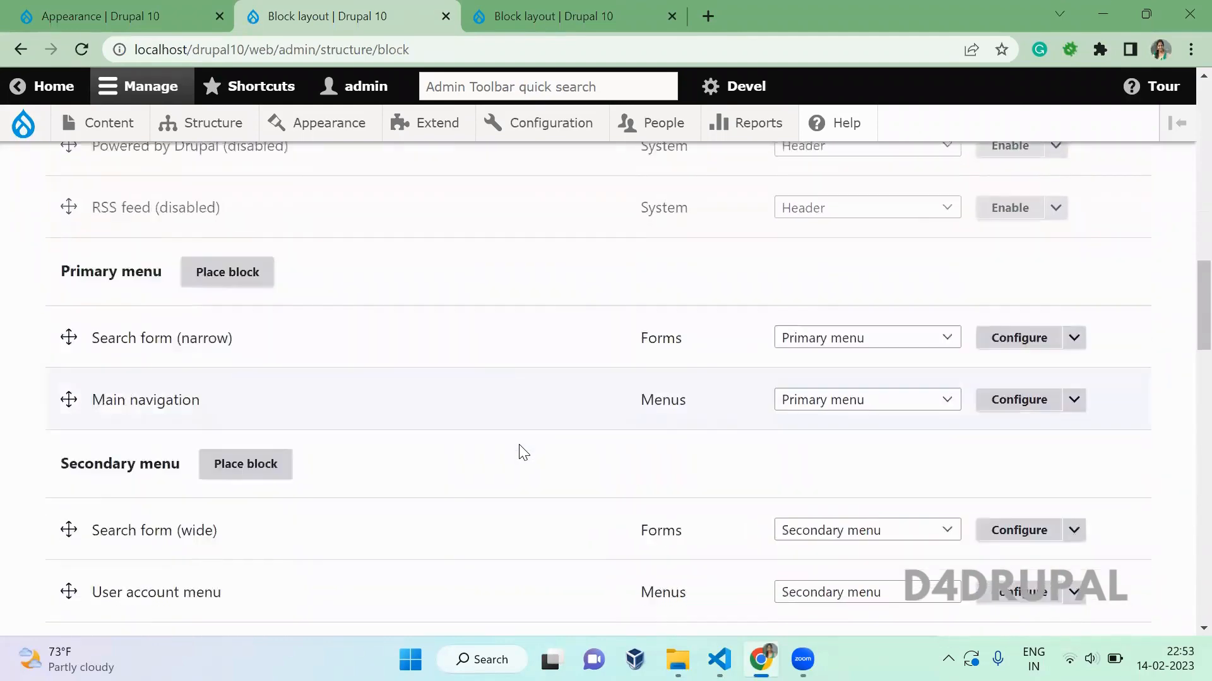
pyautogui.scroll(-3)
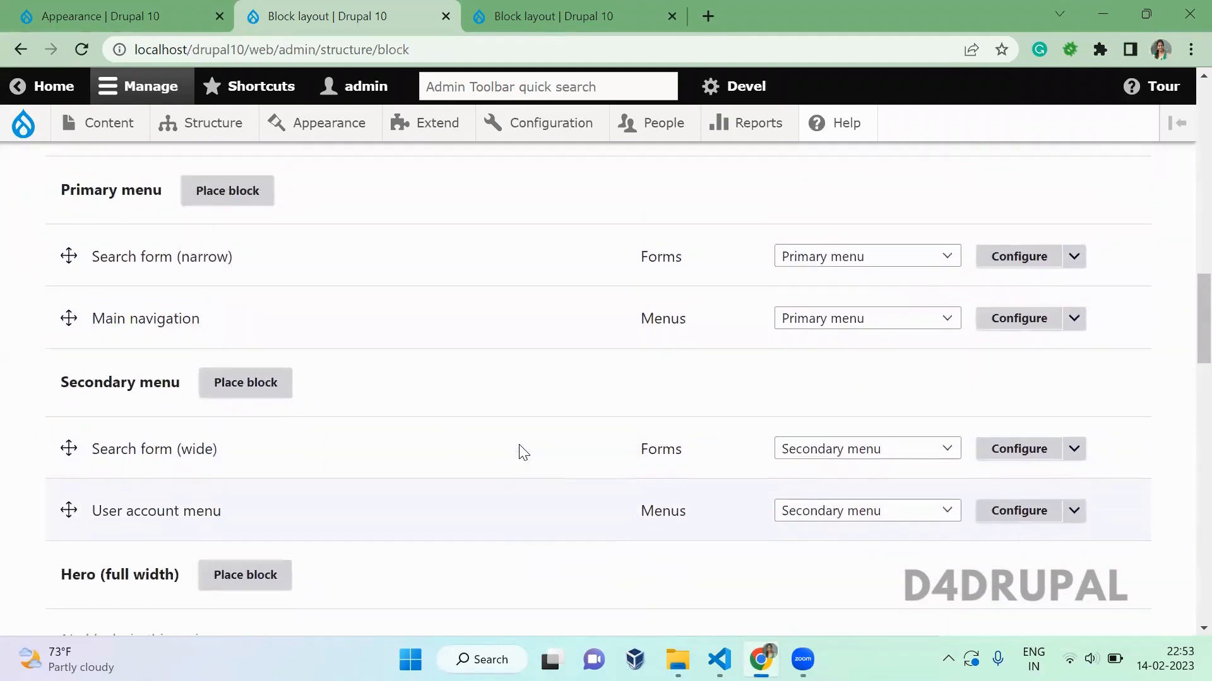
pyautogui.scroll(-3)
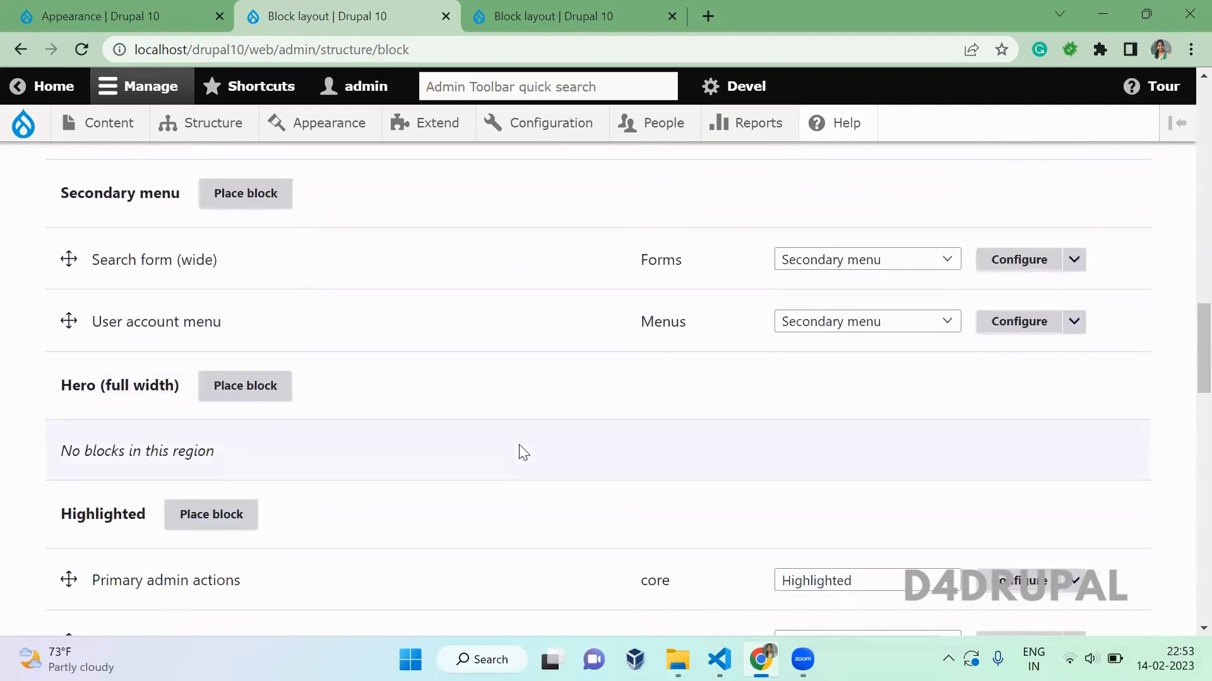
pyautogui.scroll(3)
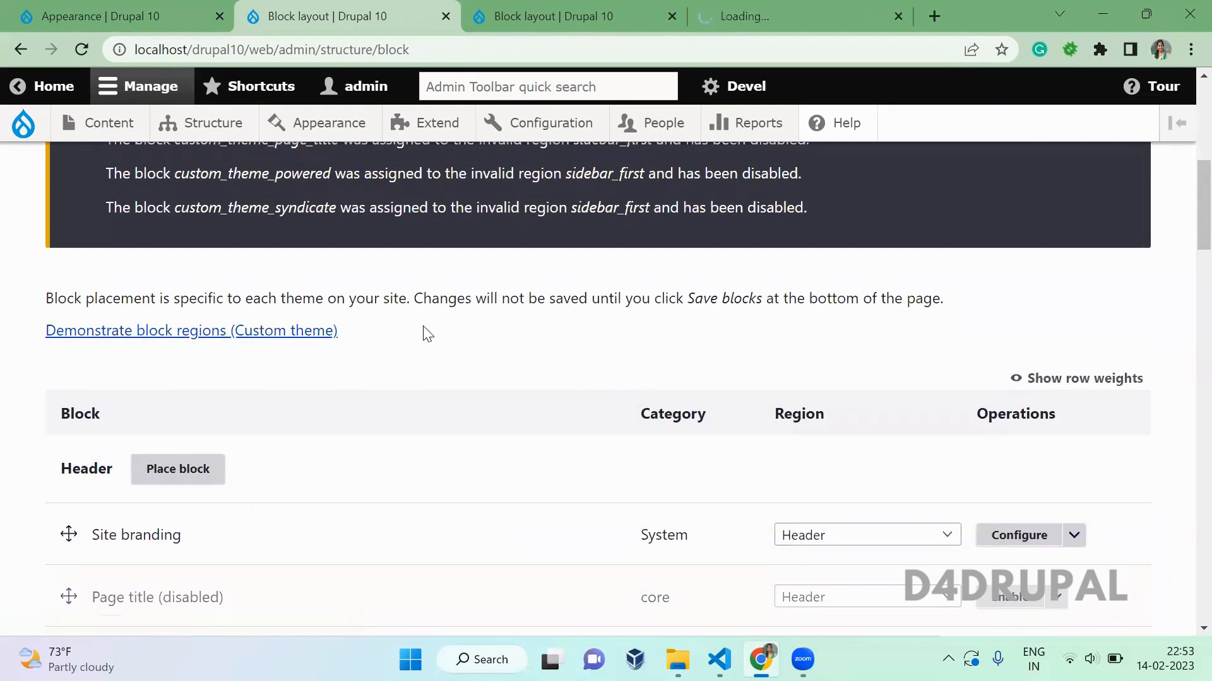
# - Open Demonstrate block regions in a new tab and start placing a block in Hero (full width)
pyautogui.click(190, 331)
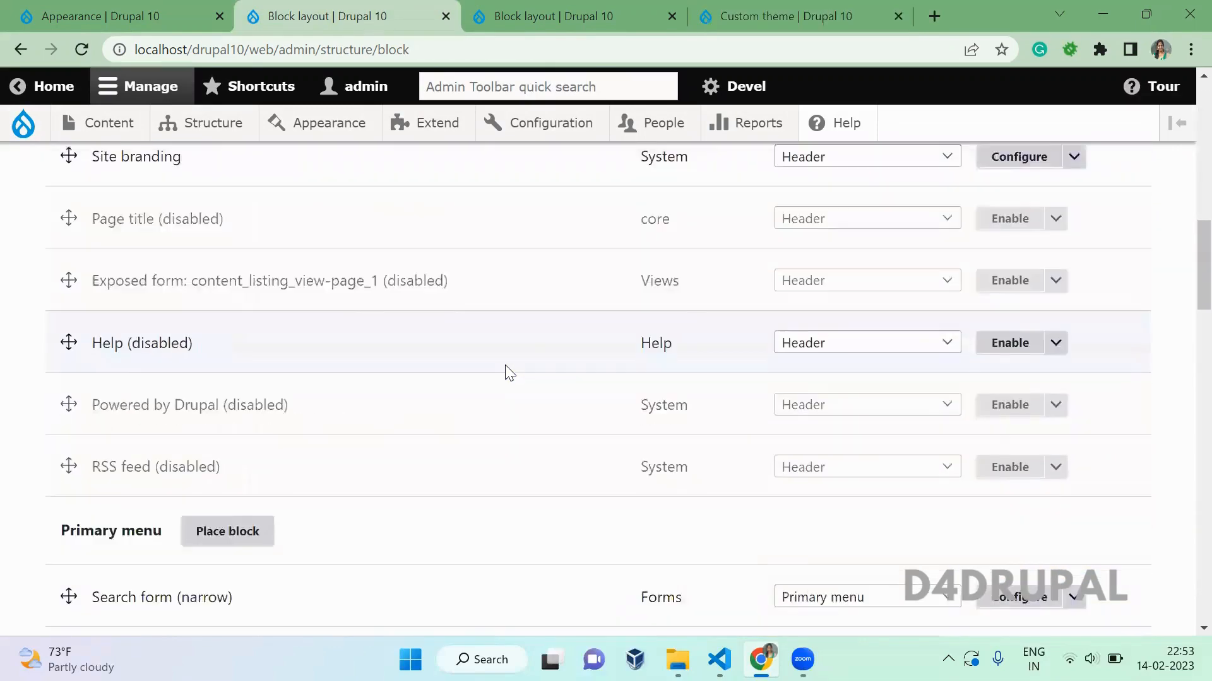
pyautogui.scroll(-3)
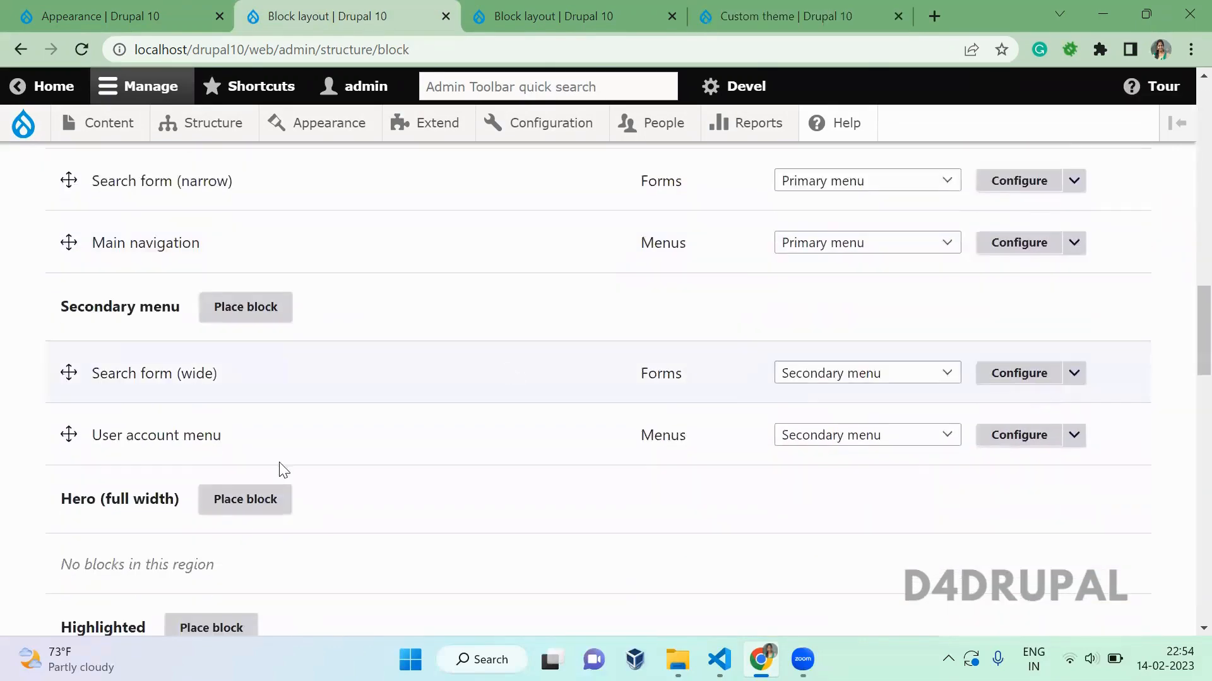
pyautogui.click(244, 499)
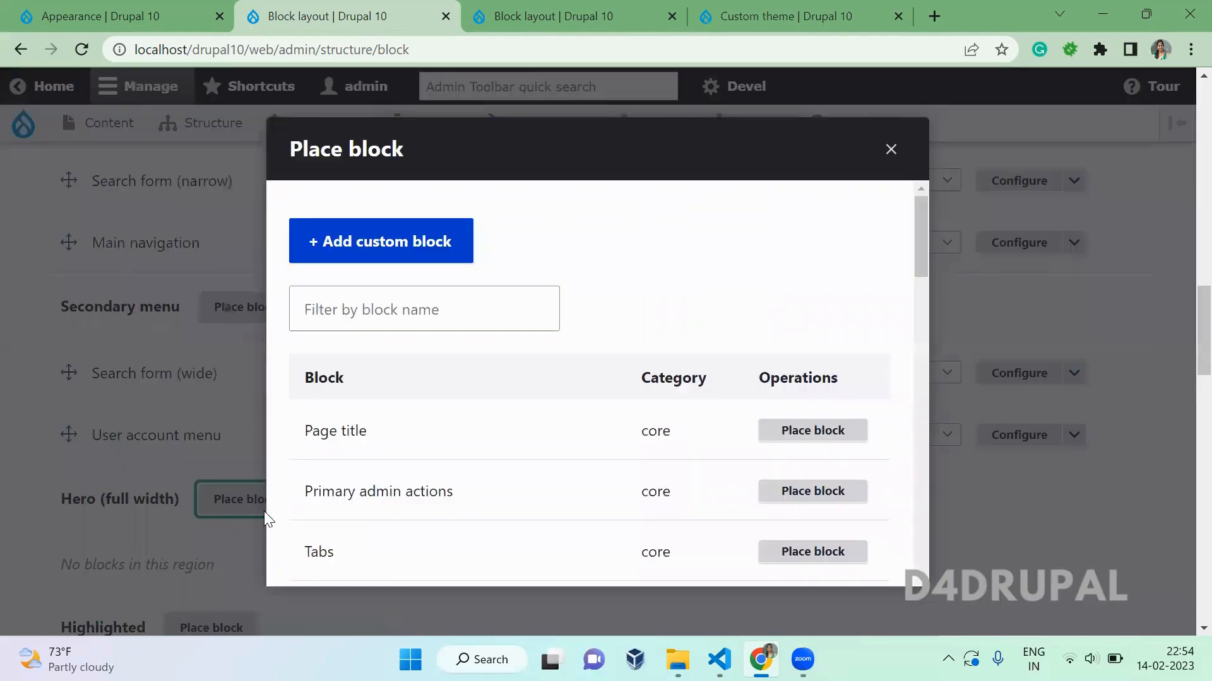
# - Filter blocks by 'sea' and save the Search form block in Hero (full width)
pyautogui.write('search')
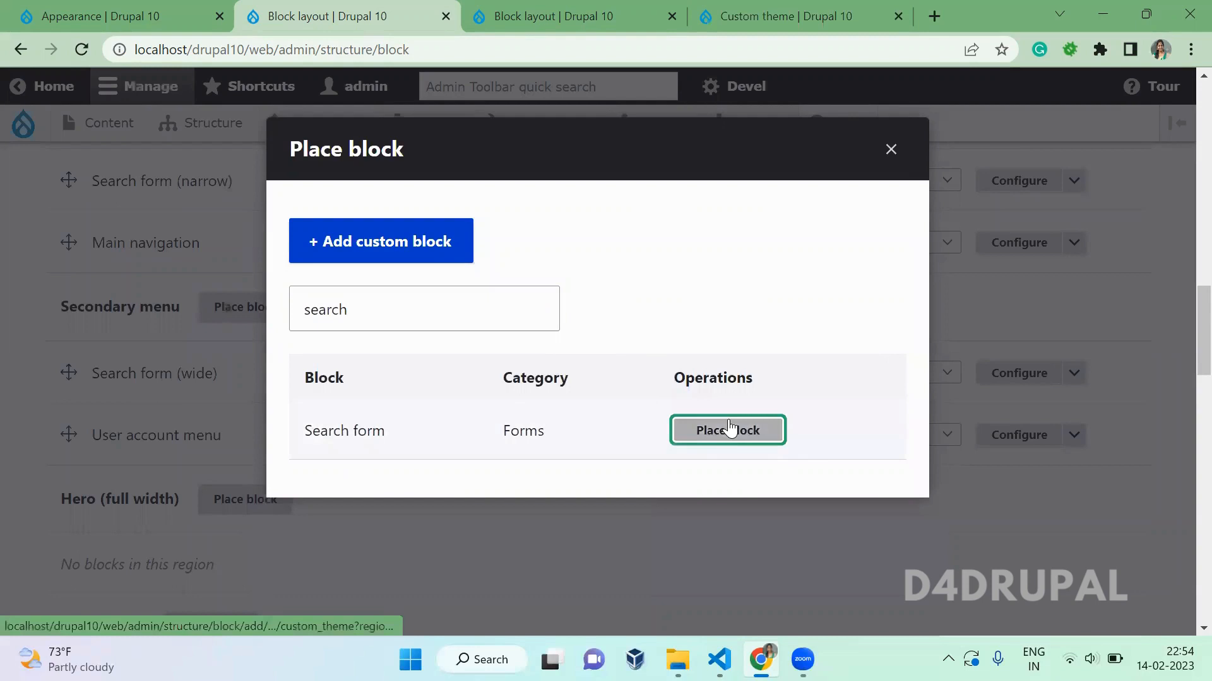
pyautogui.click(726, 430)
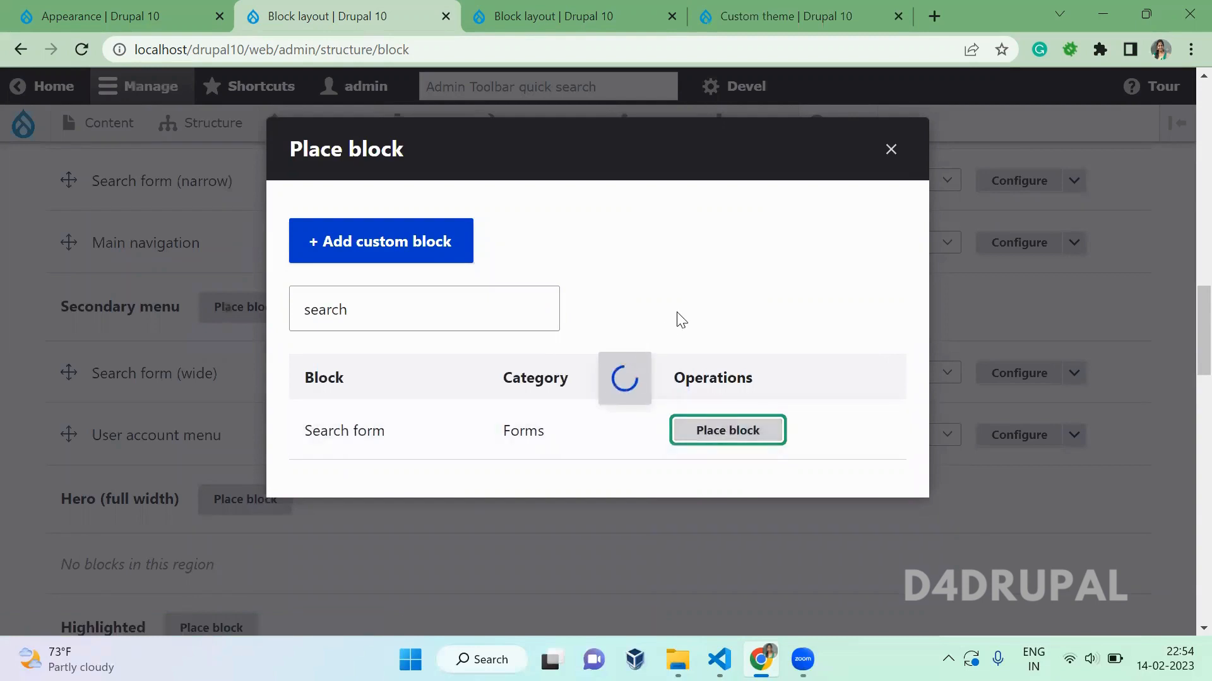
pyautogui.click(726, 430)
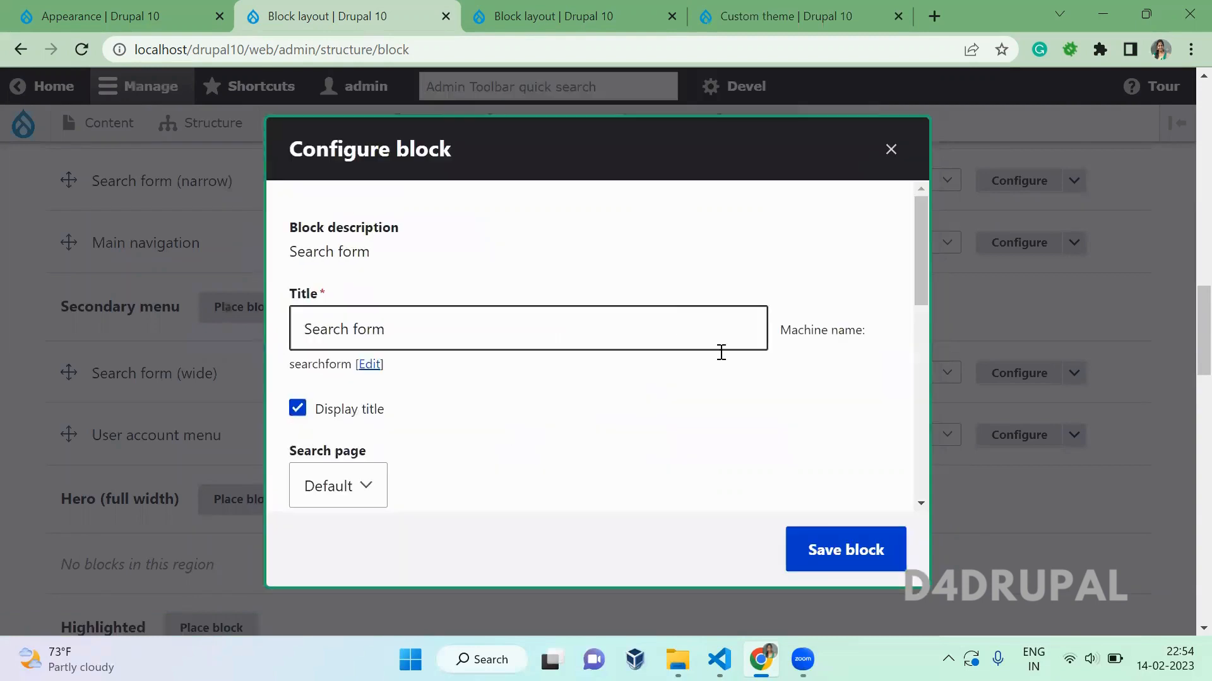
pyautogui.click(845, 550)
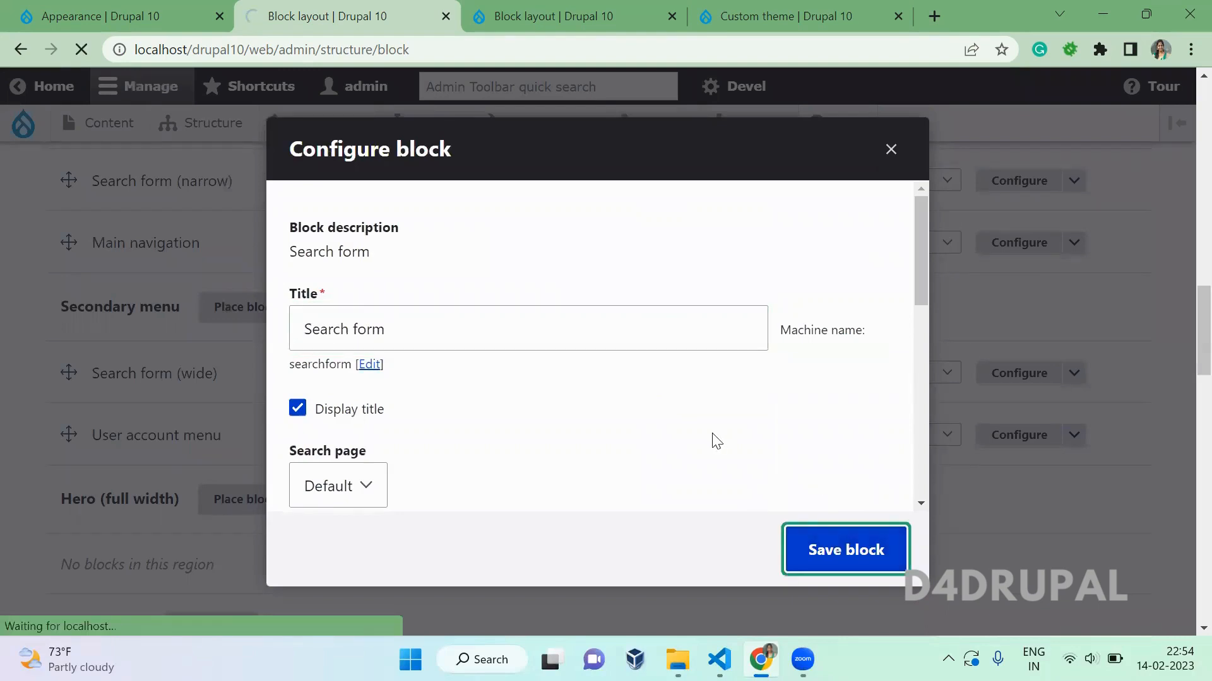
pyautogui.click(844, 550)
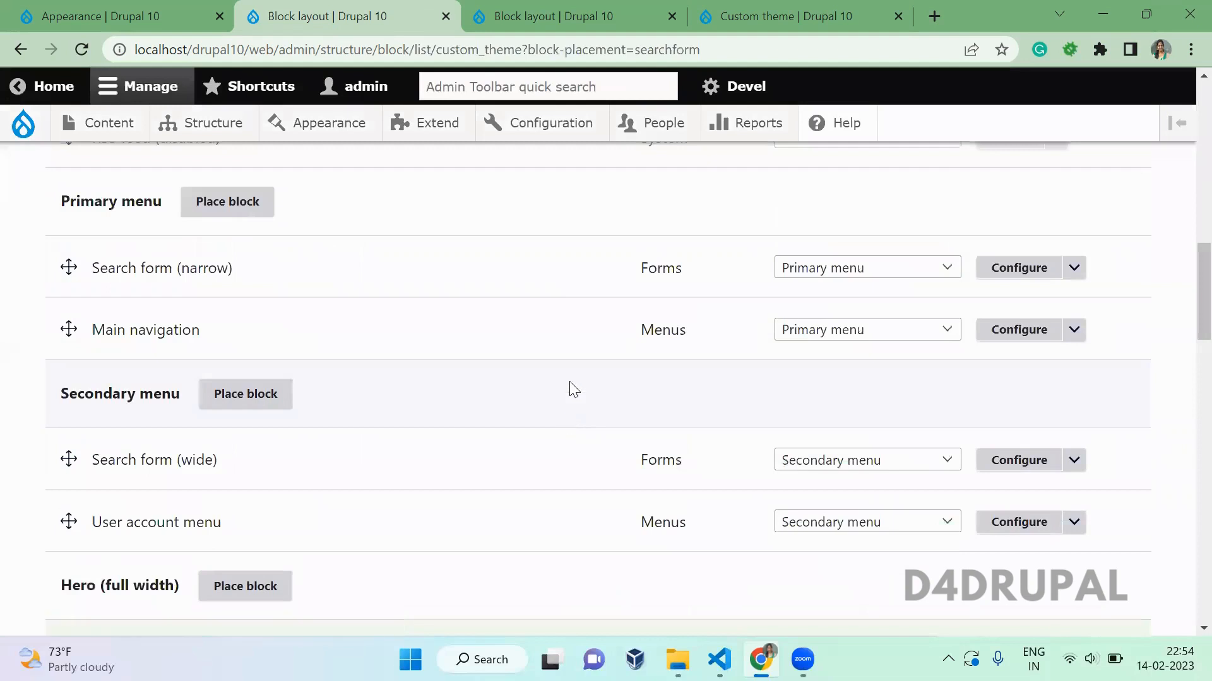
pyautogui.scroll(-3)
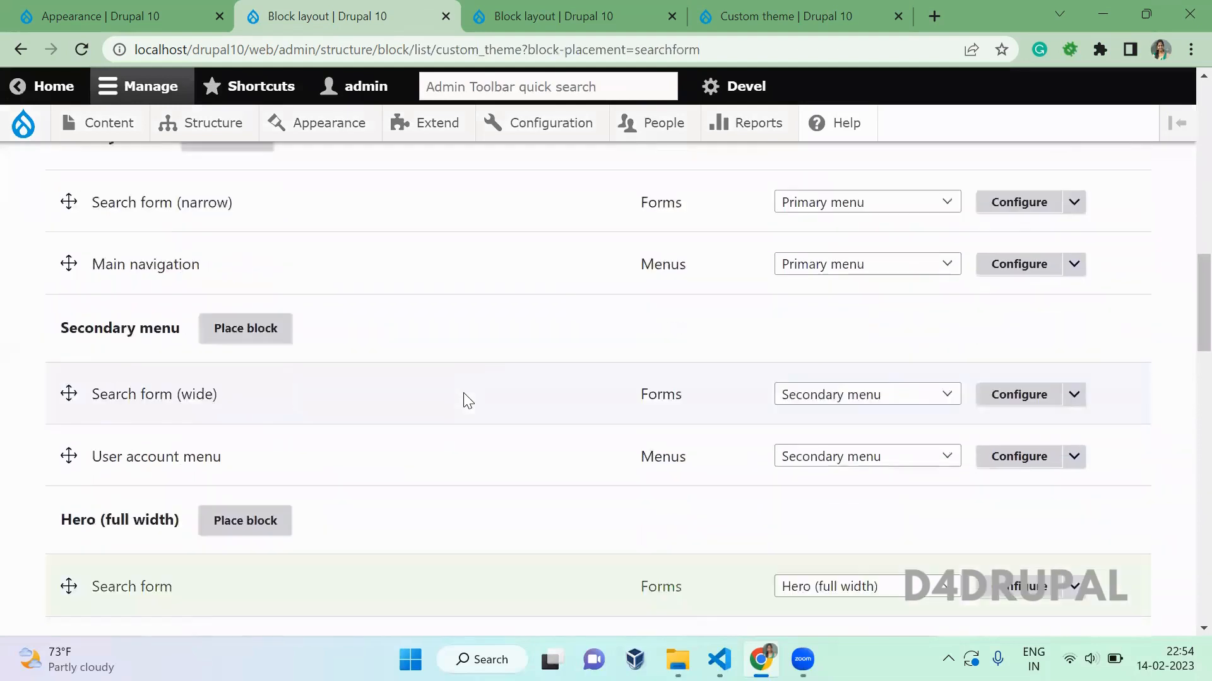
# - View the custom theme's region demonstration, then load the homepage showing the Search form
pyautogui.click(782, 17)
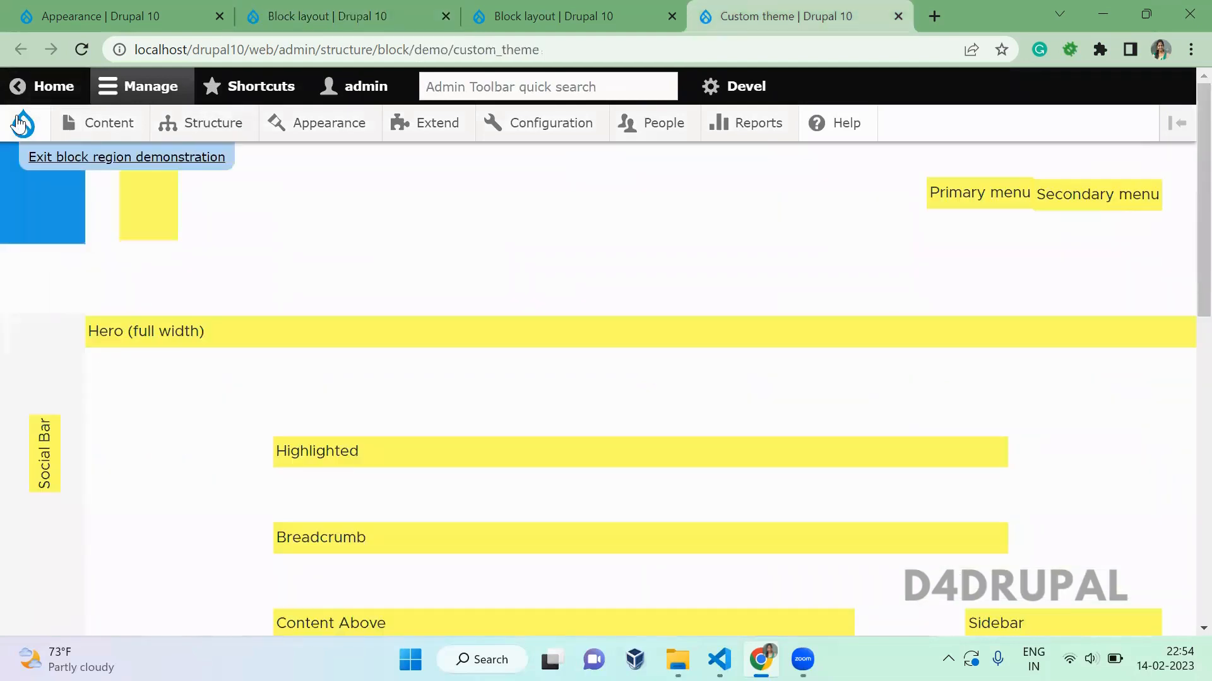
pyautogui.click(21, 123)
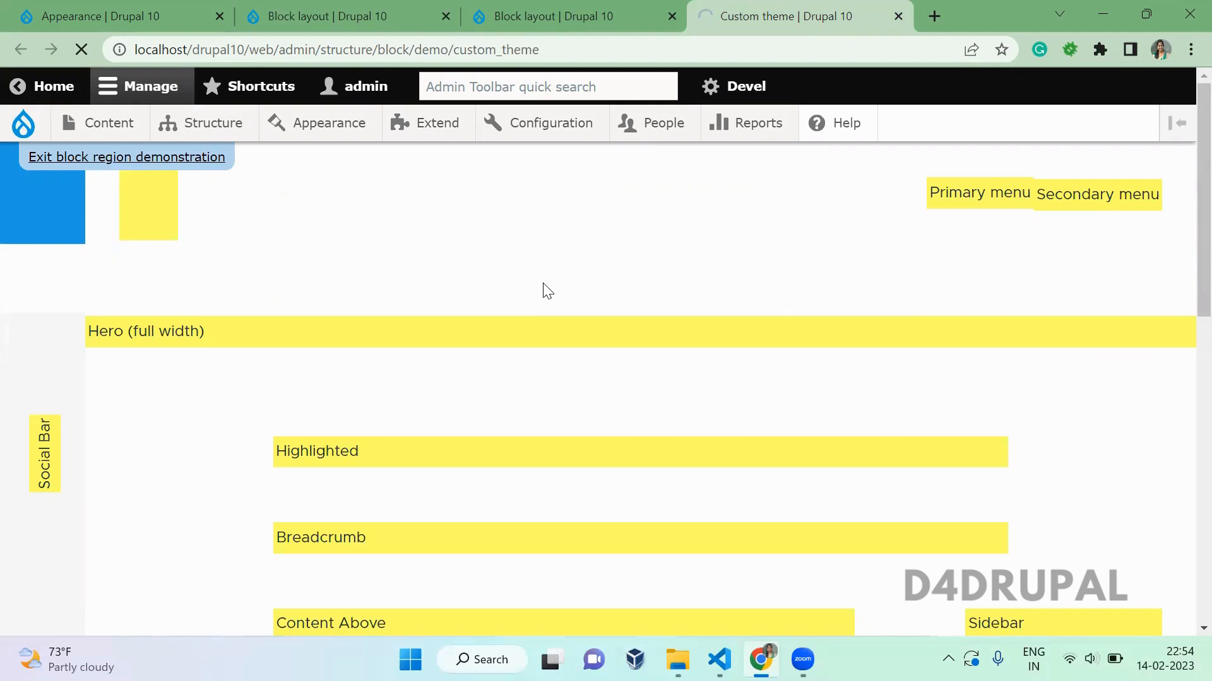
pyautogui.click(126, 157)
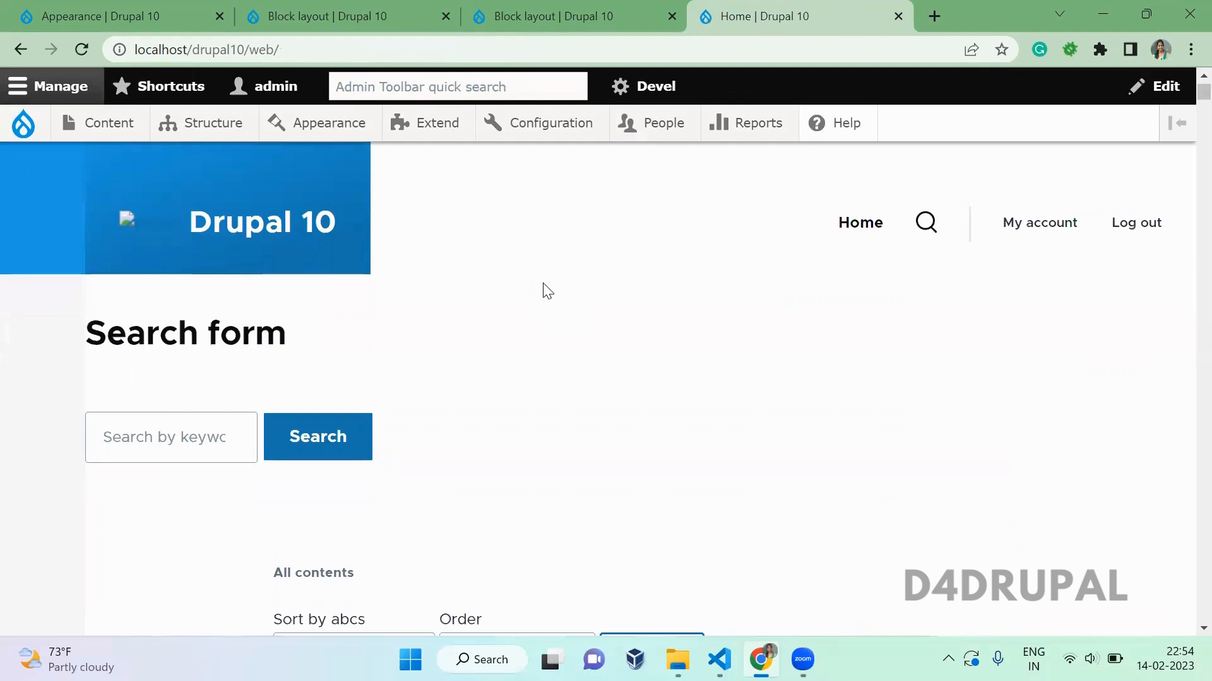
pyautogui.doubleClick(185, 334)
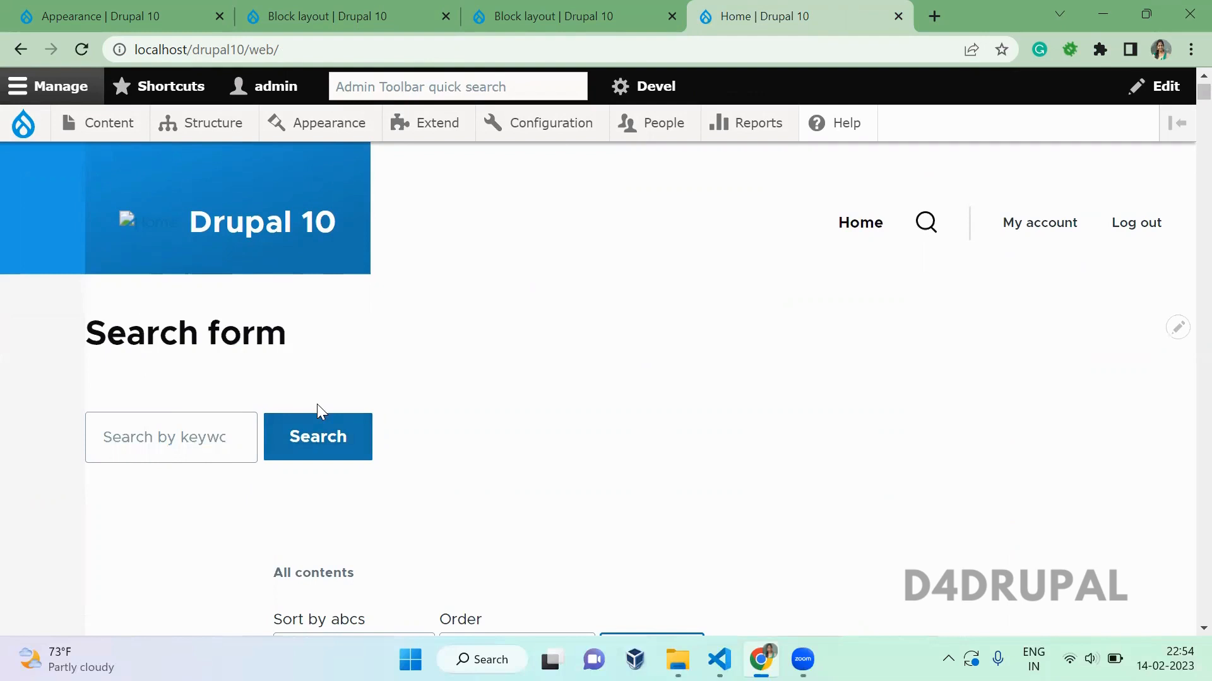
pyautogui.moveTo(669, 450)
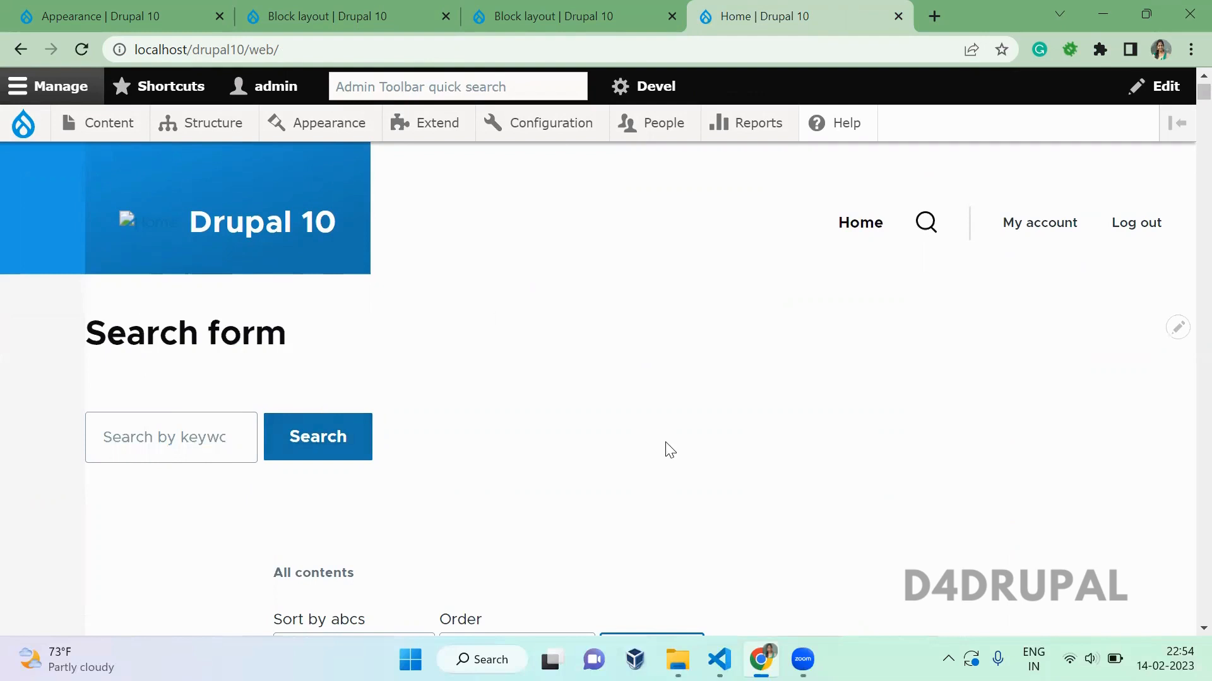
pyautogui.moveTo(718, 660)
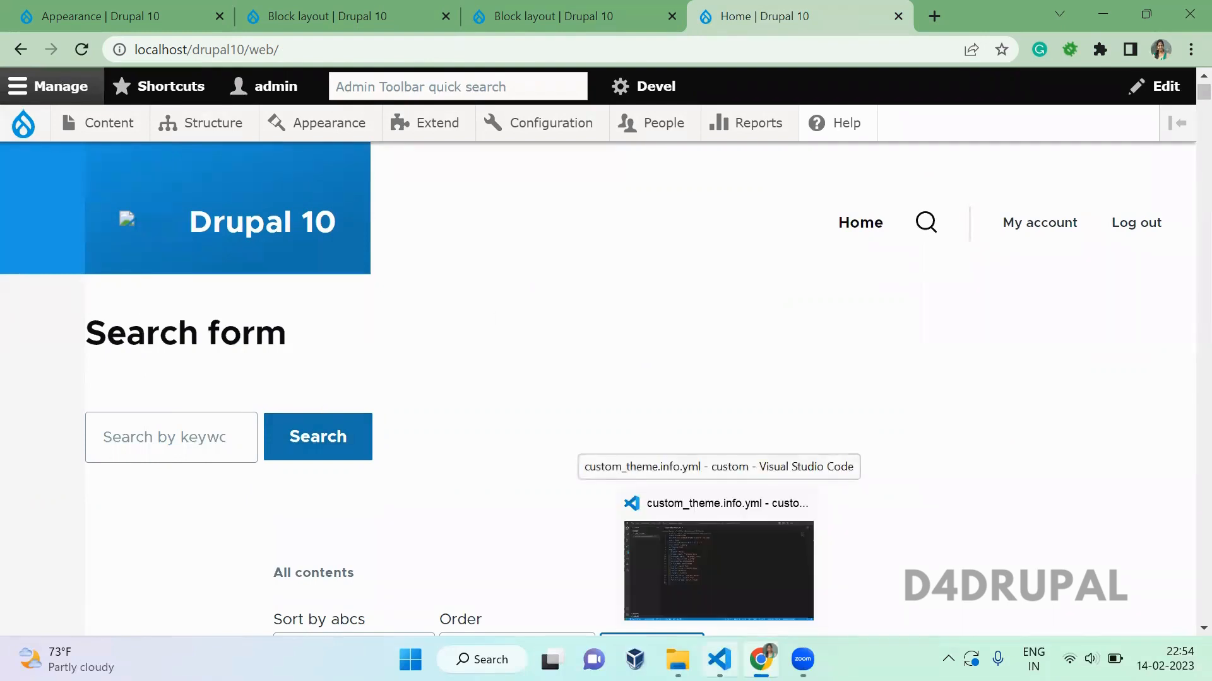
pyautogui.click(717, 569)
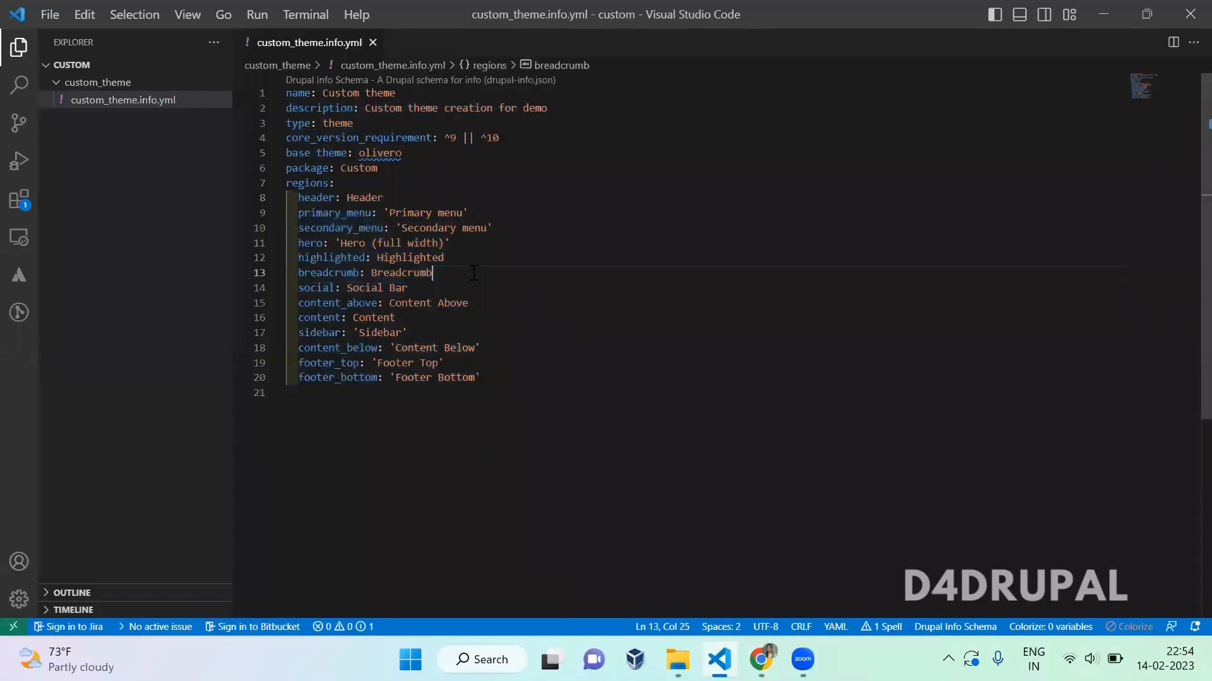
pyautogui.click(760, 659)
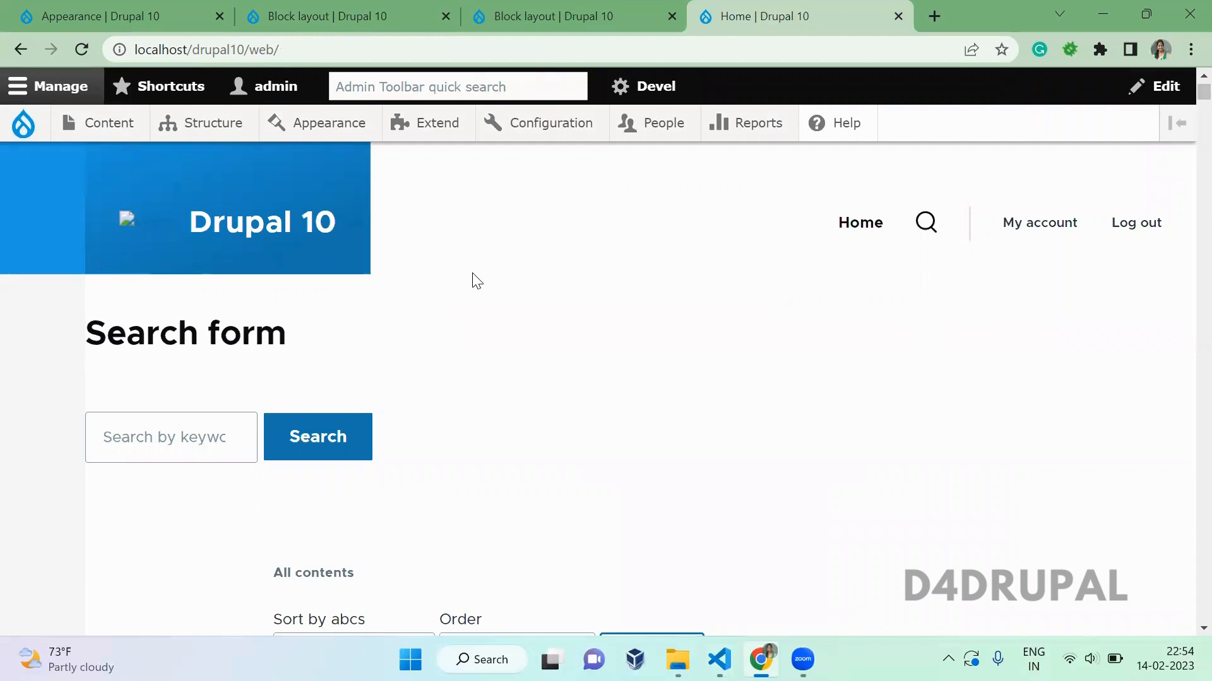
pyautogui.moveTo(908, 420)
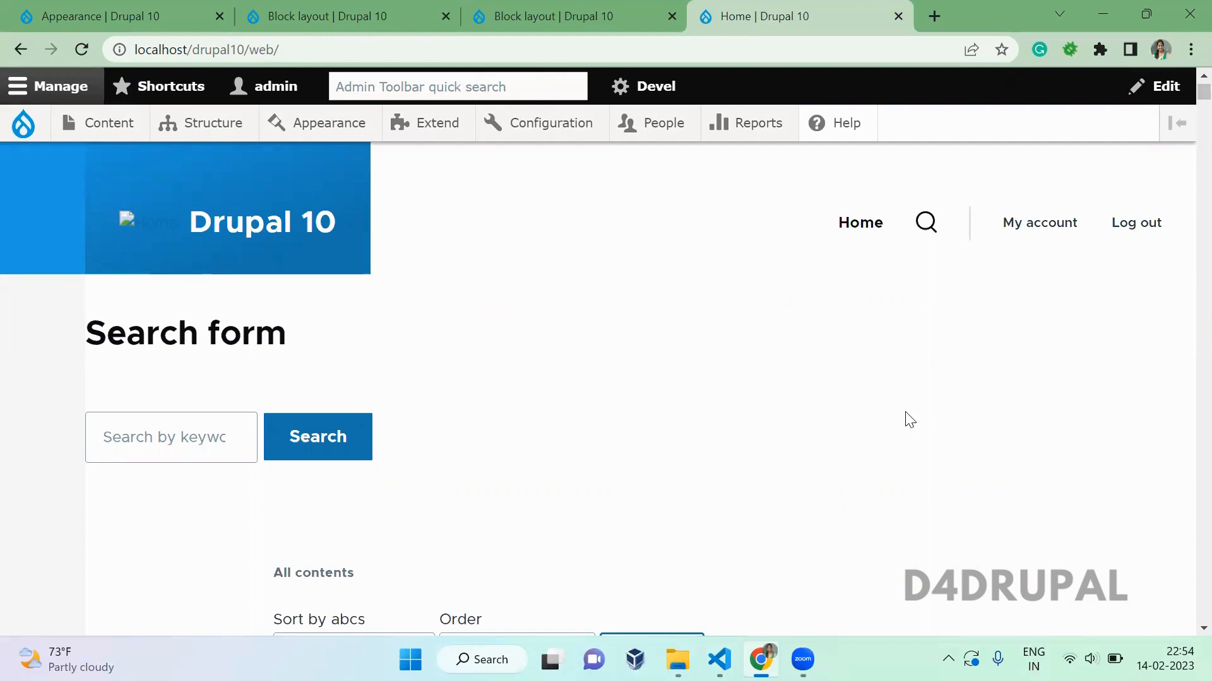